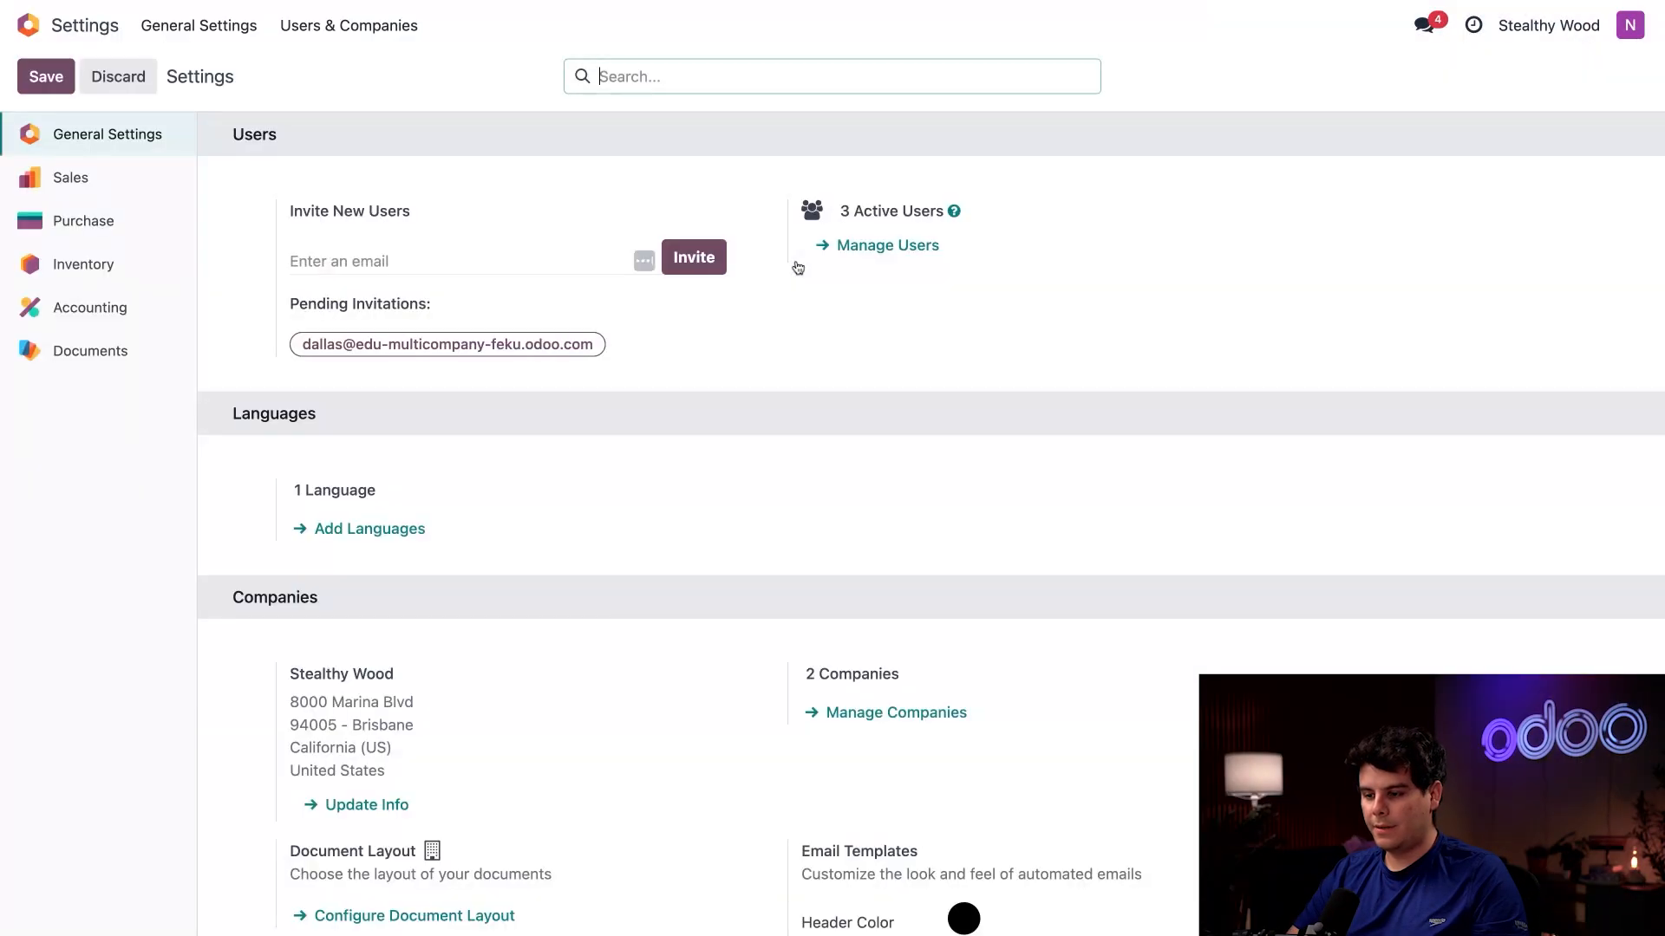
Step: Start a new company from the Companies list, then discard the blank record
scroll(down, 3)
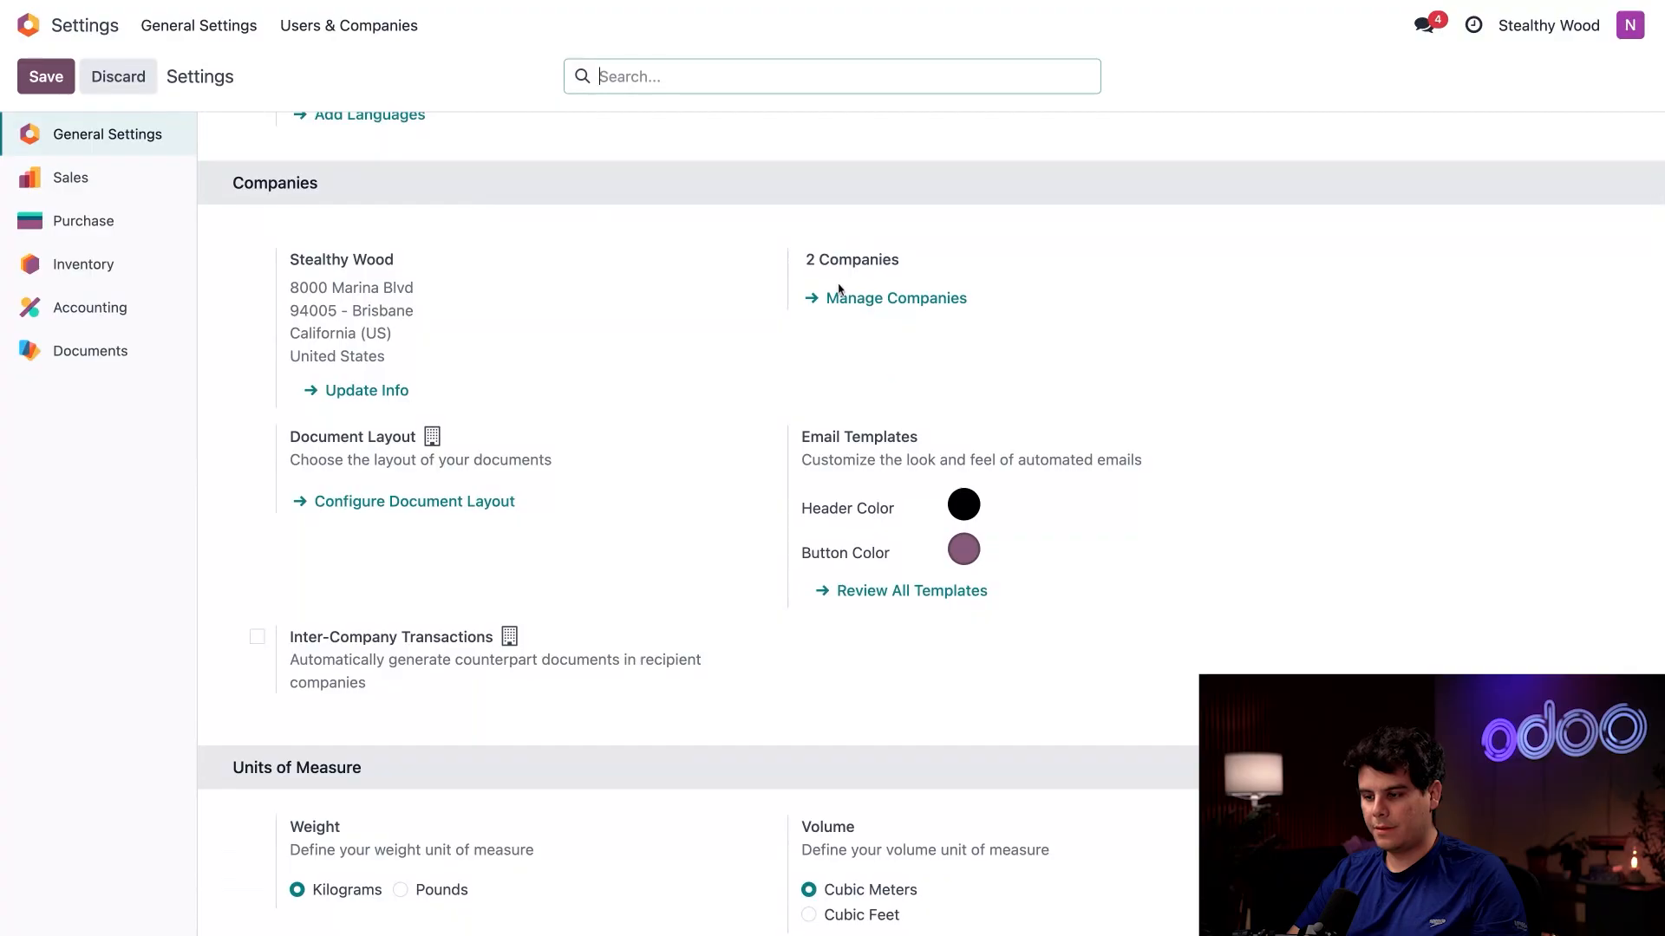
click(895, 296)
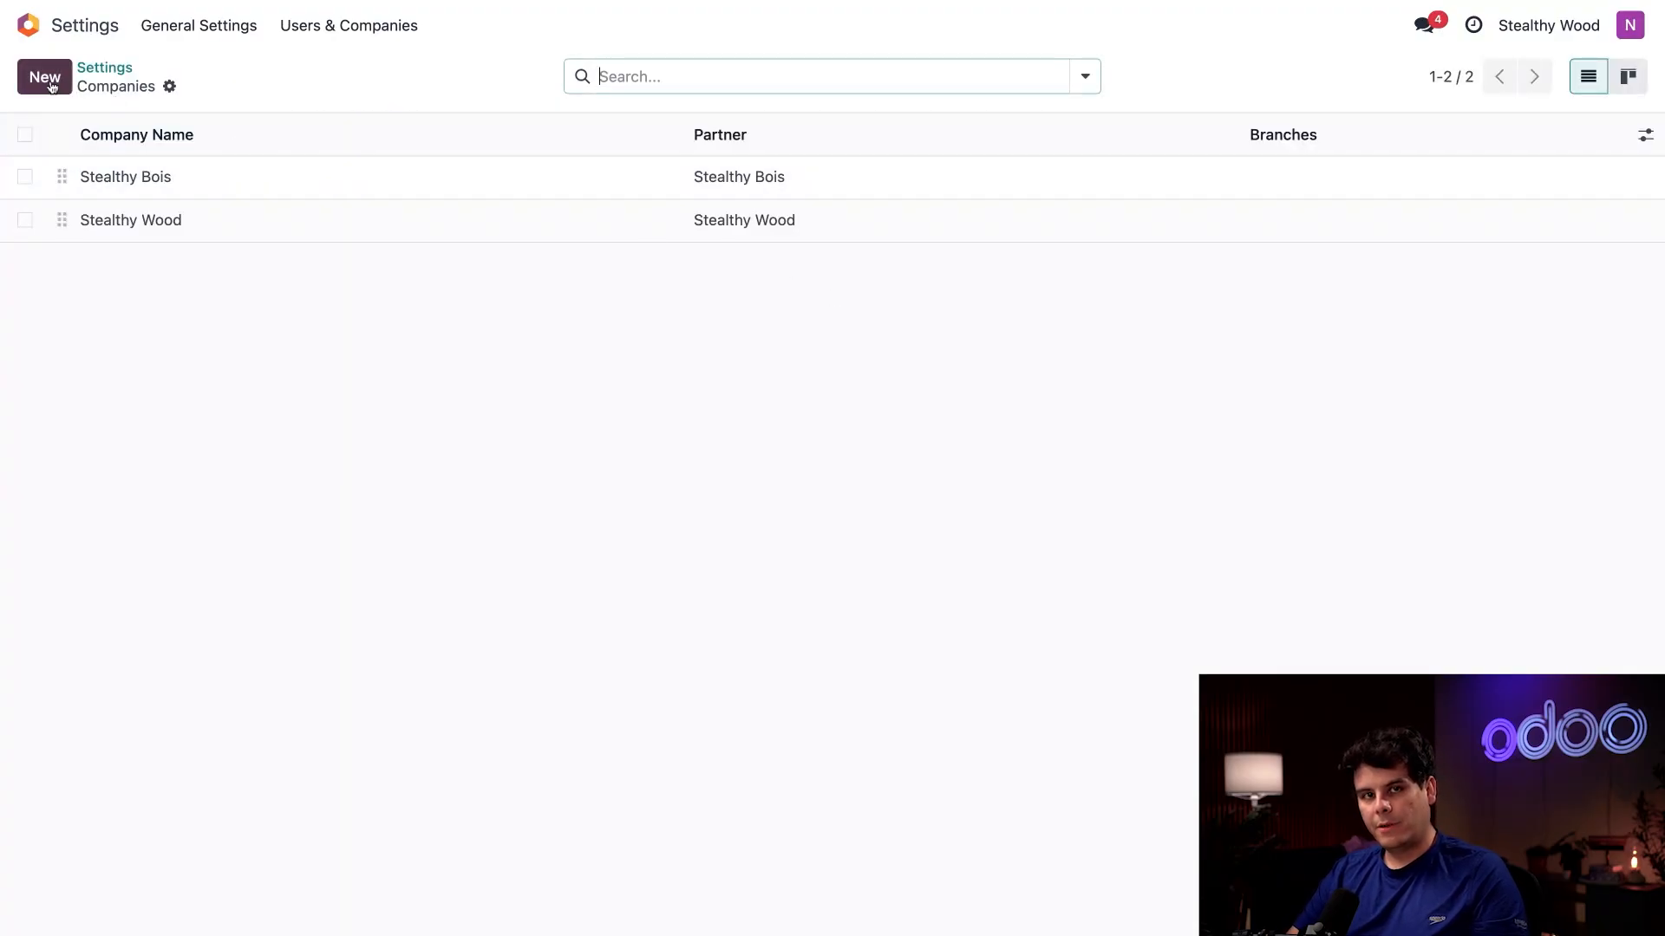
click(44, 76)
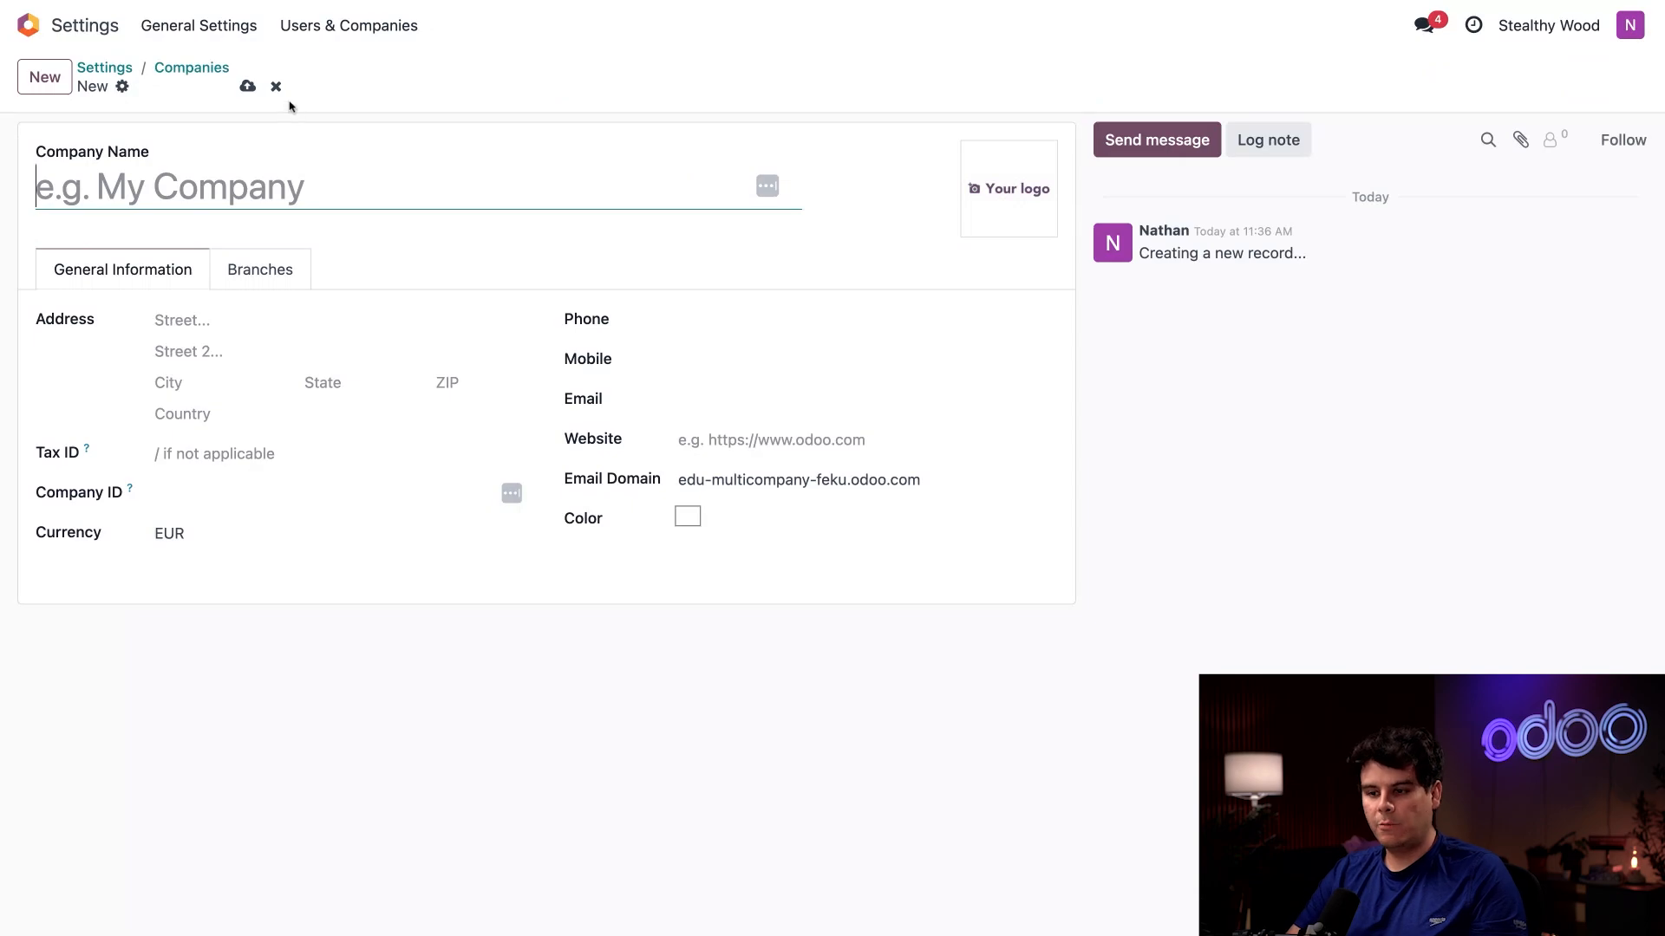
click(276, 87)
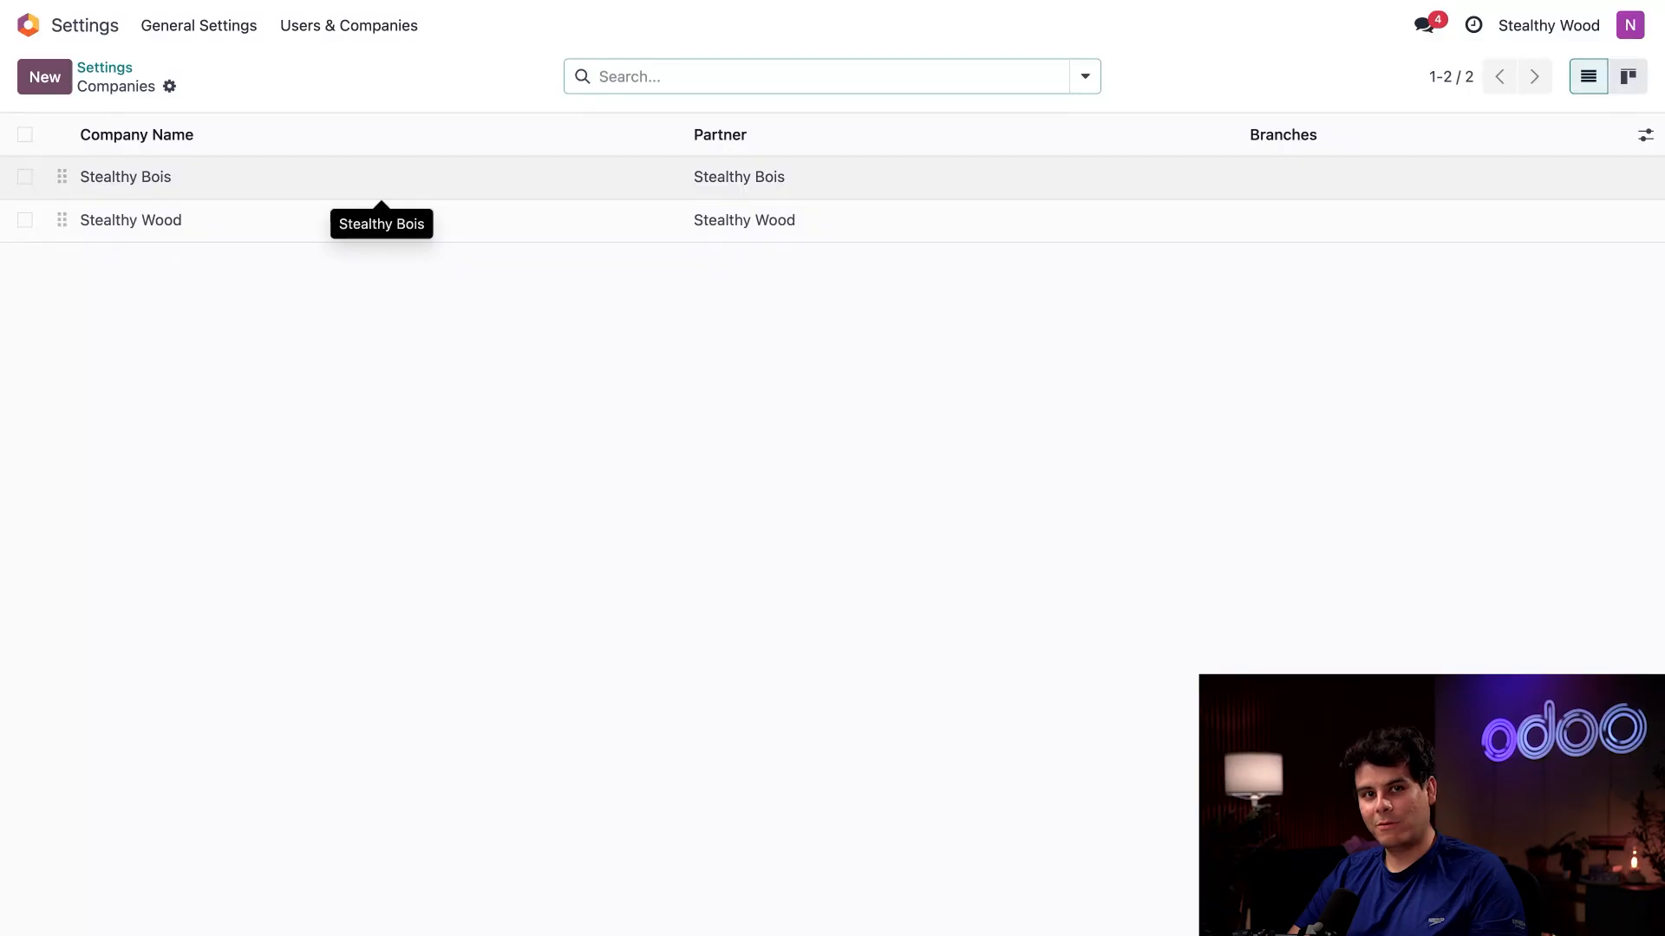
Step: Start another new company, then leave the blank form for the home app menu
click(43, 77)
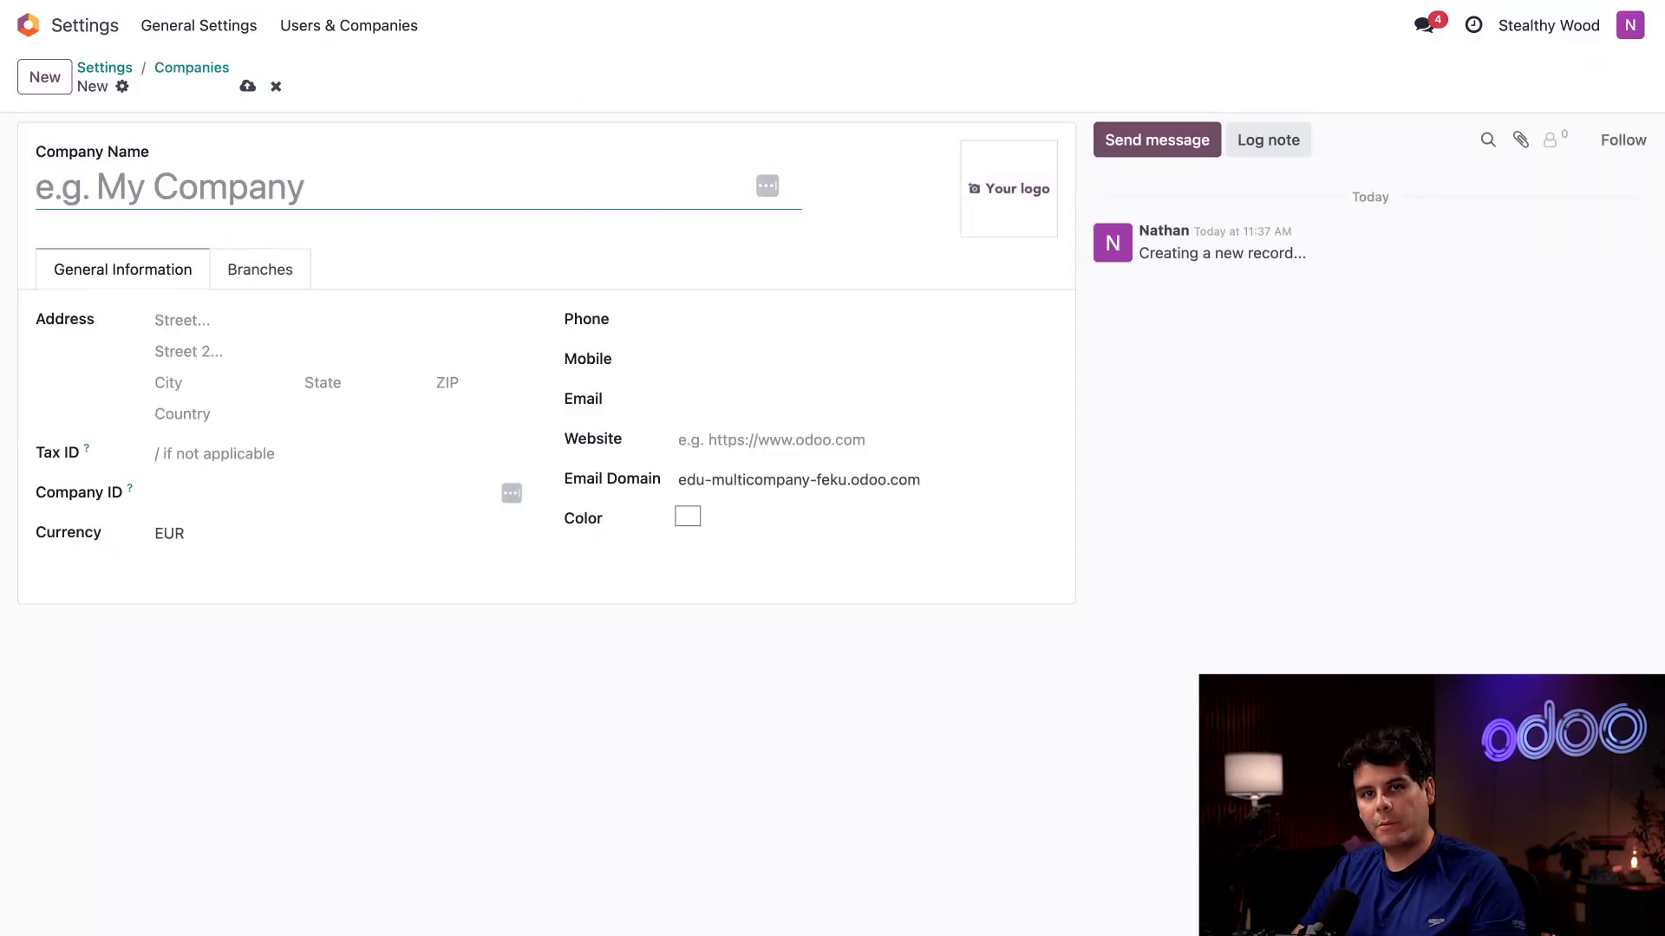
click(319, 414)
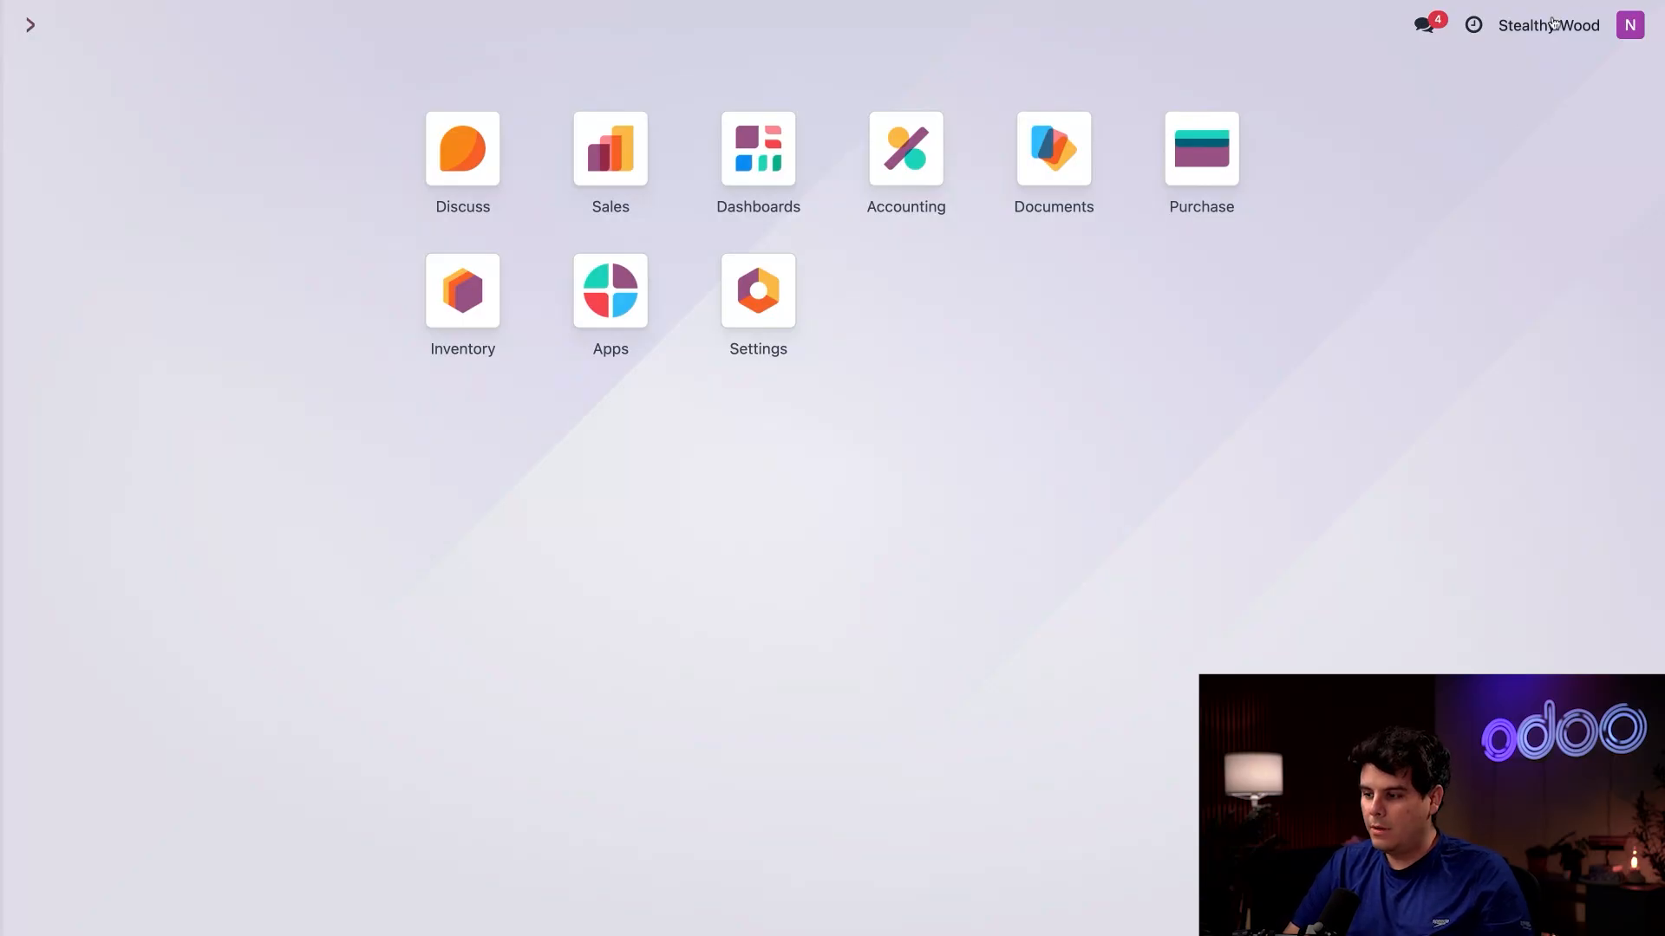
Step: Switch the current company to Stealthy Bois, keeping both companies enabled in the switcher
click(1547, 25)
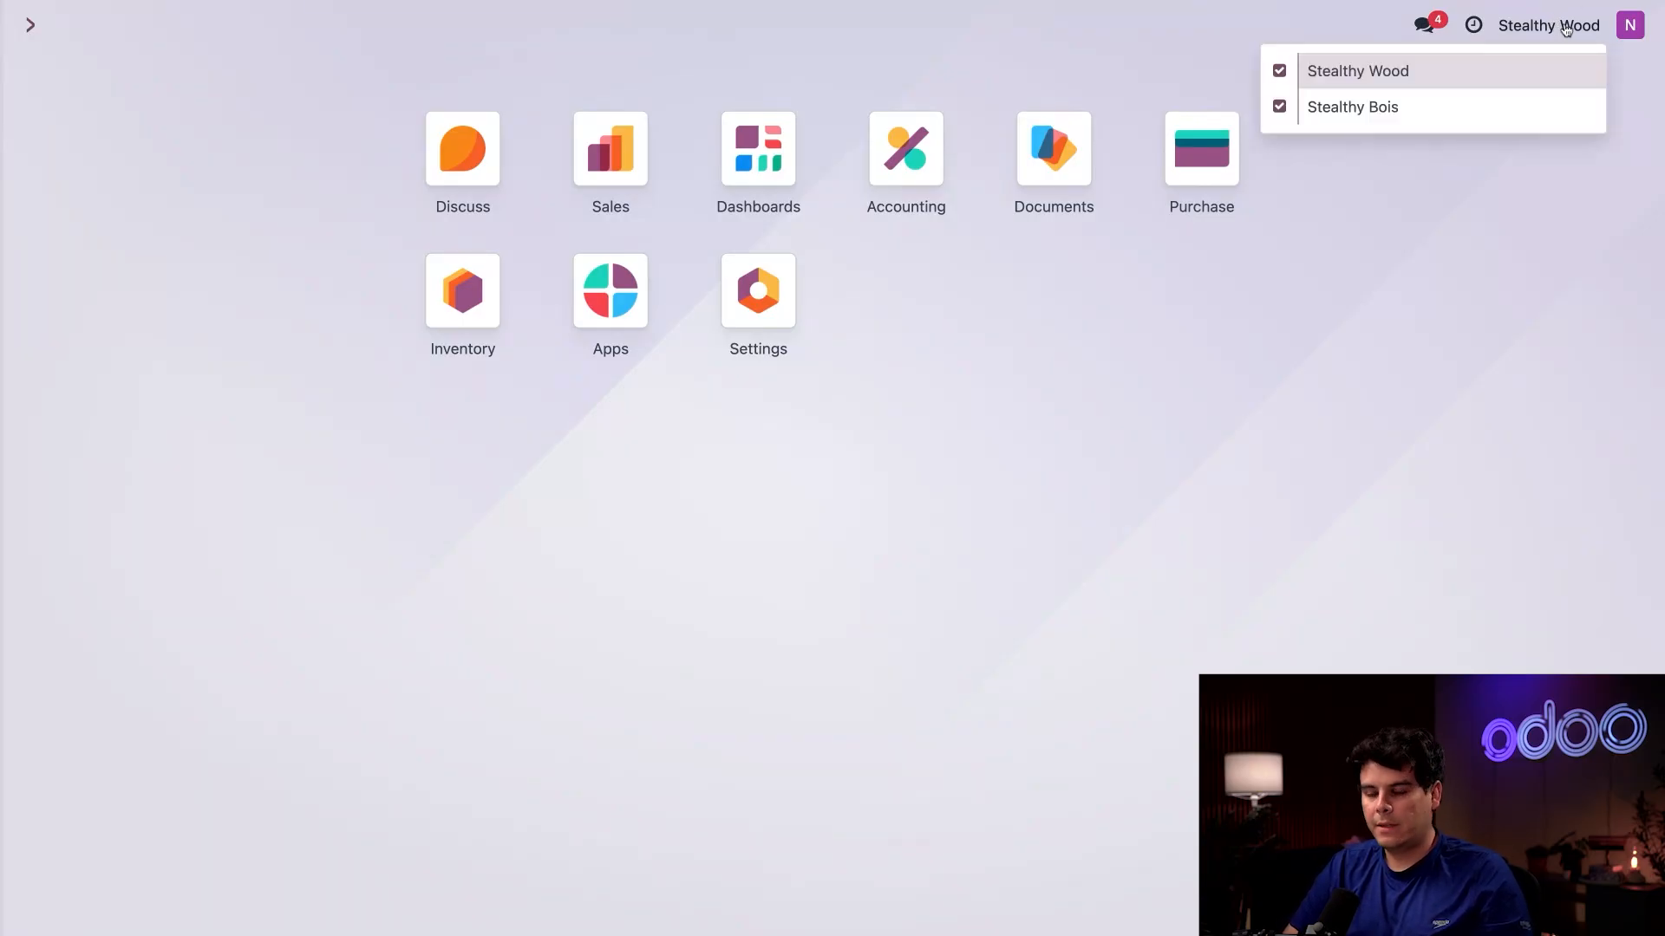
click(1351, 106)
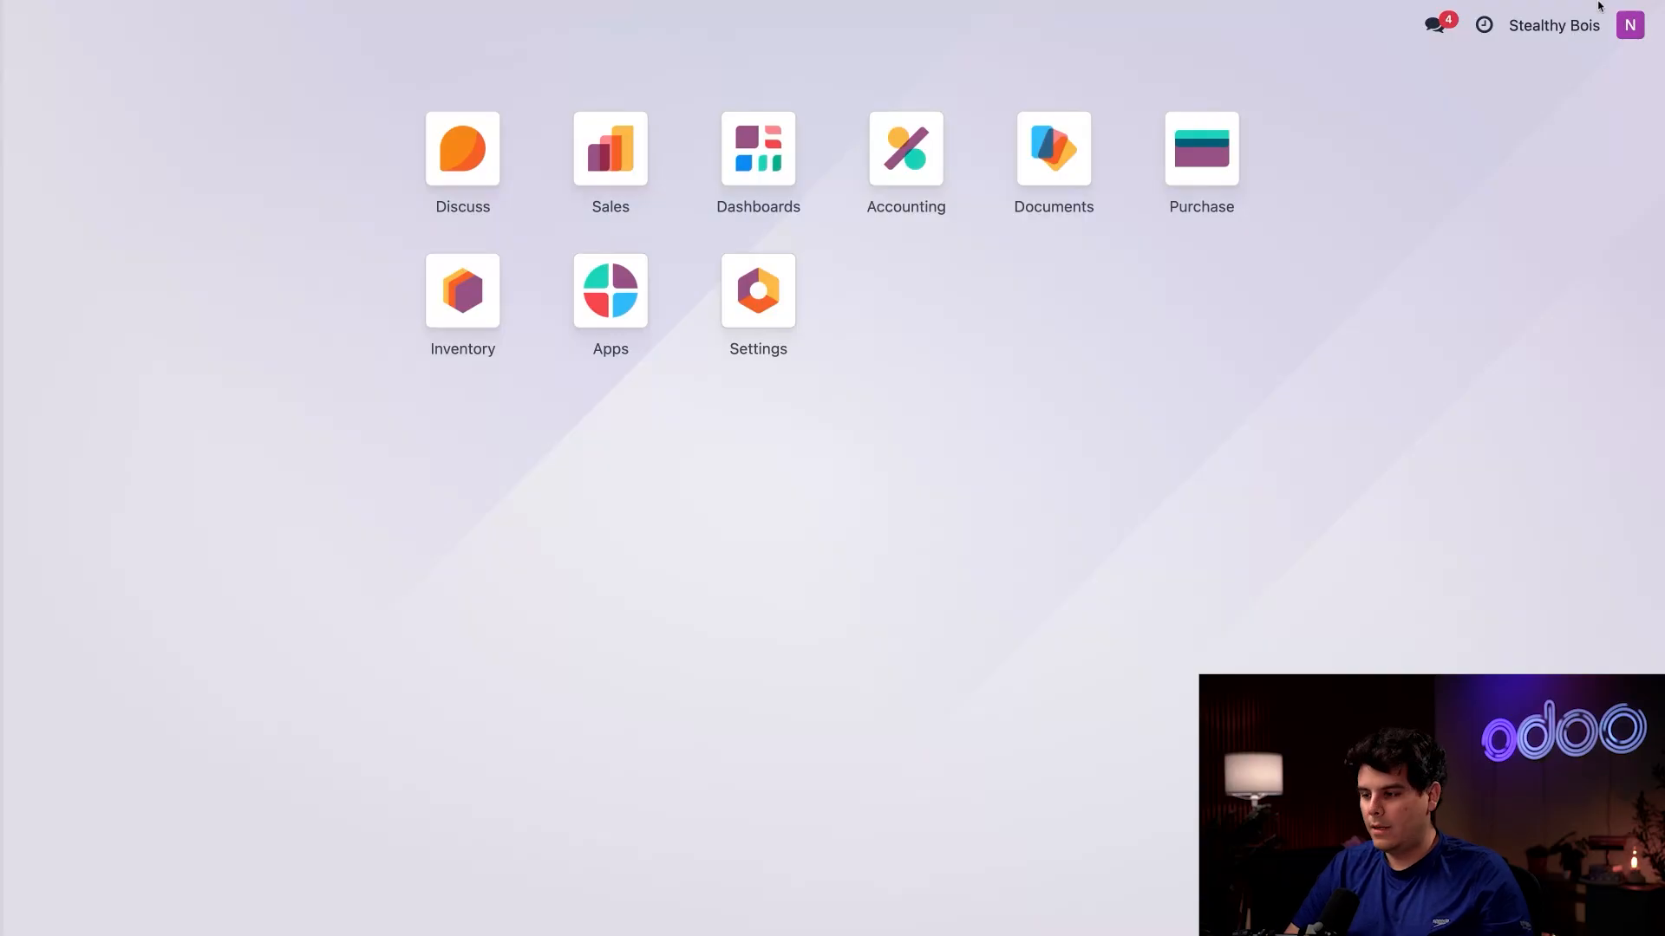
click(1554, 24)
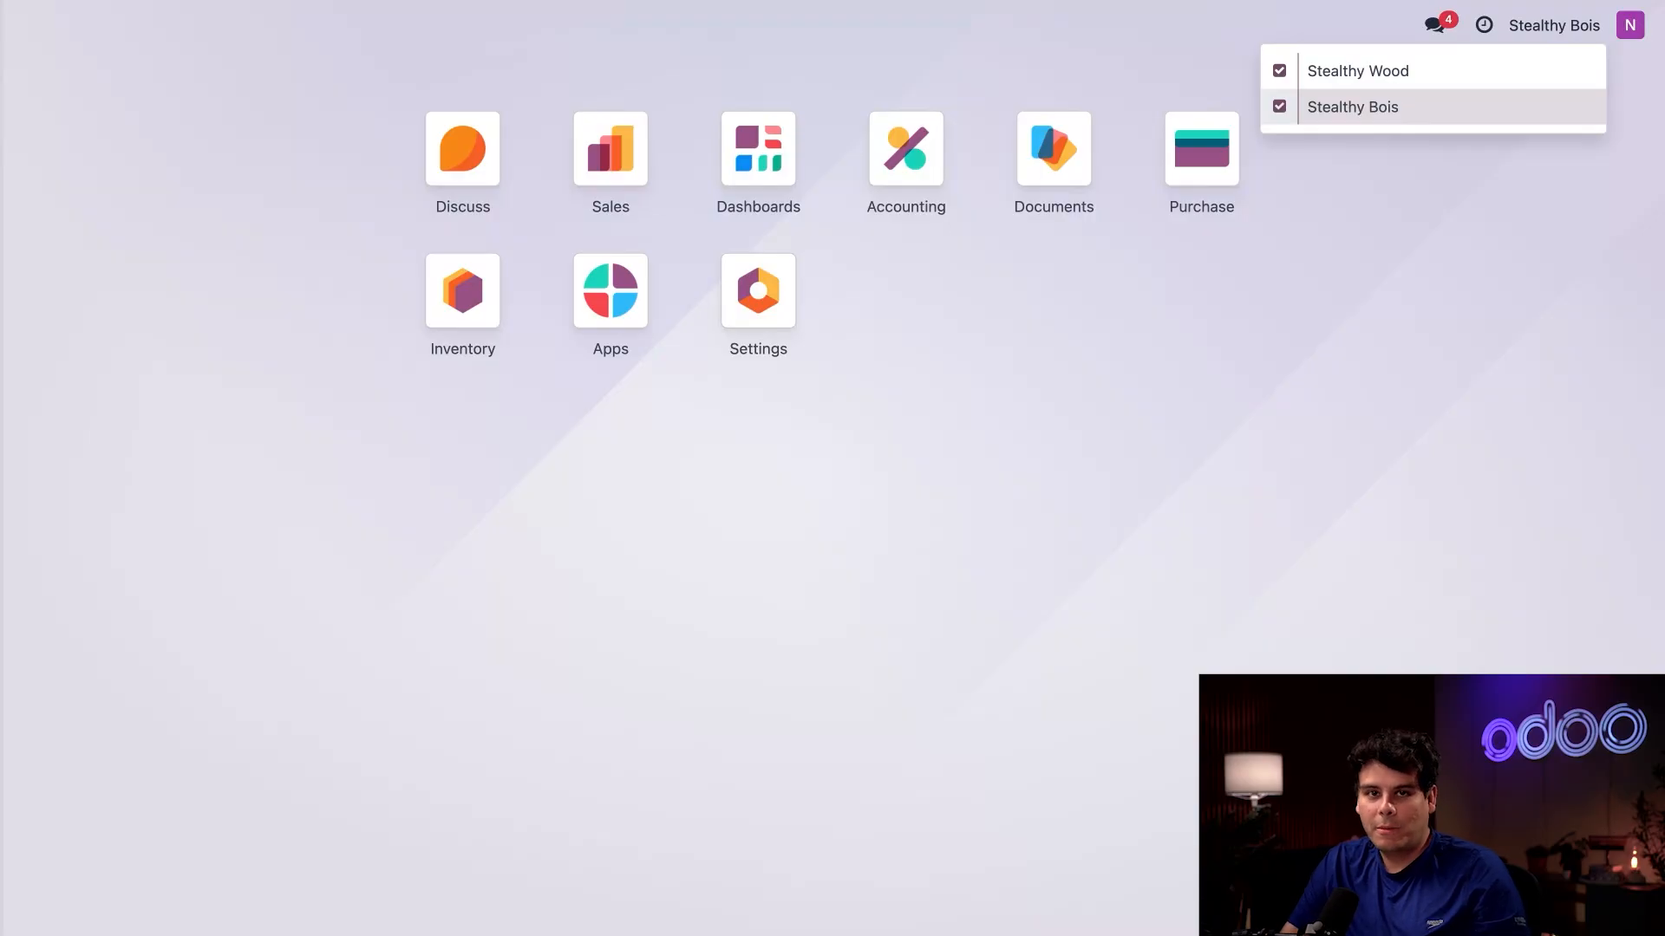
mouse_move(1377, 333)
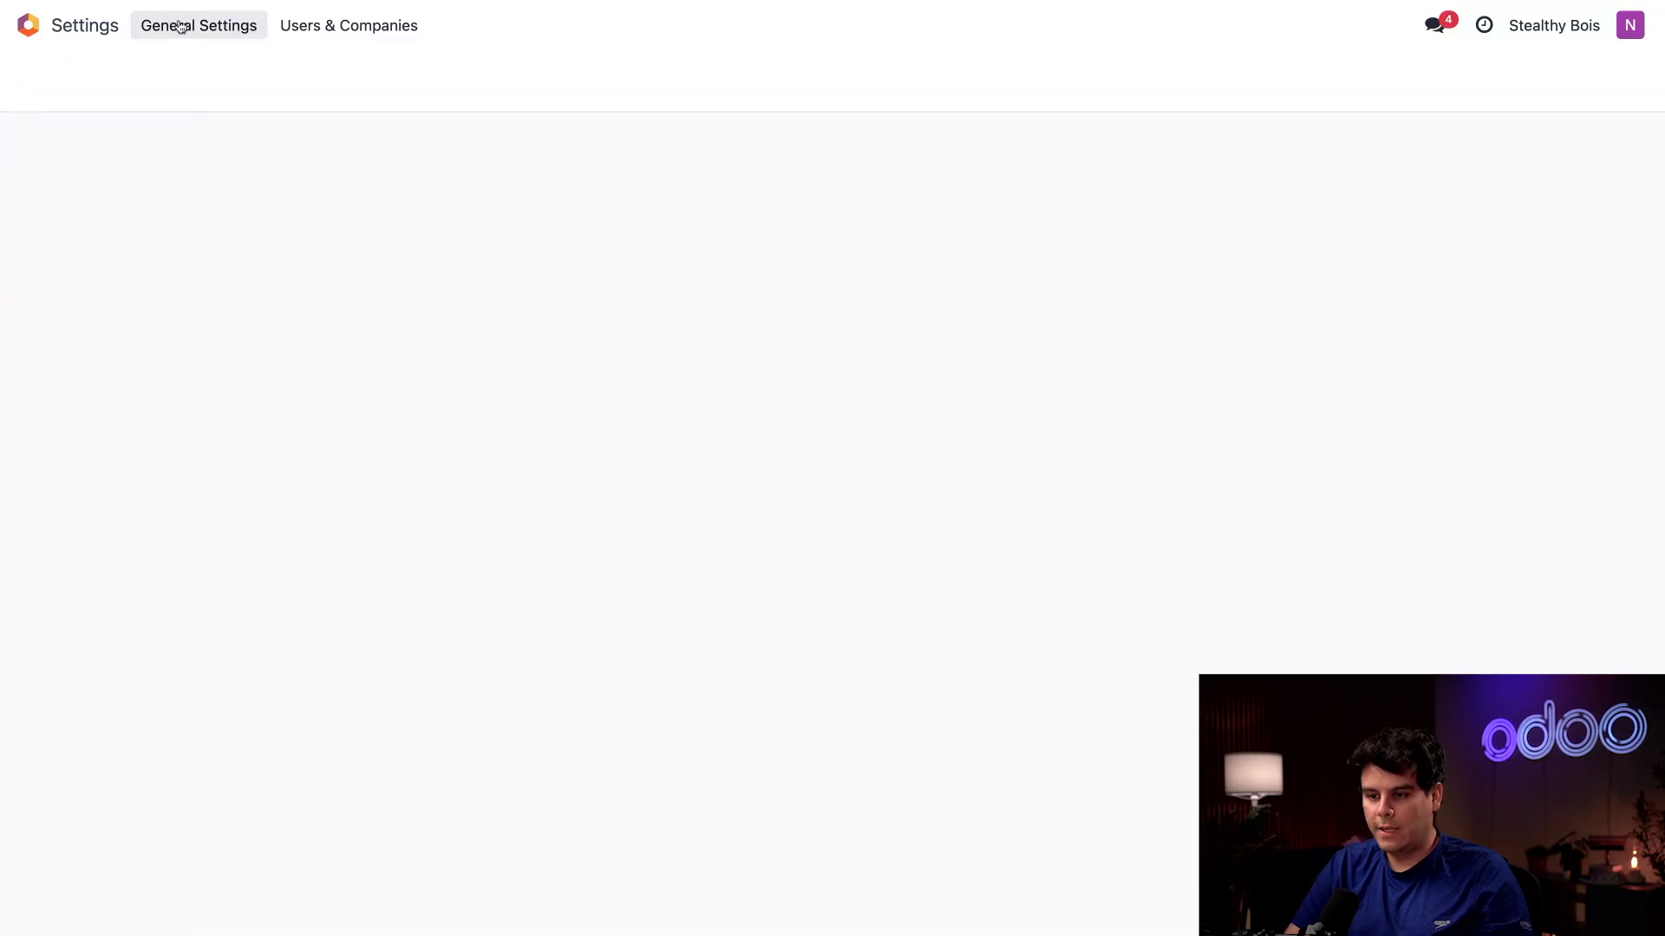
Step: Review Stealthy Bois accounting settings: Belgium - Companies fiscal package with 21% default sales tax
click(197, 24)
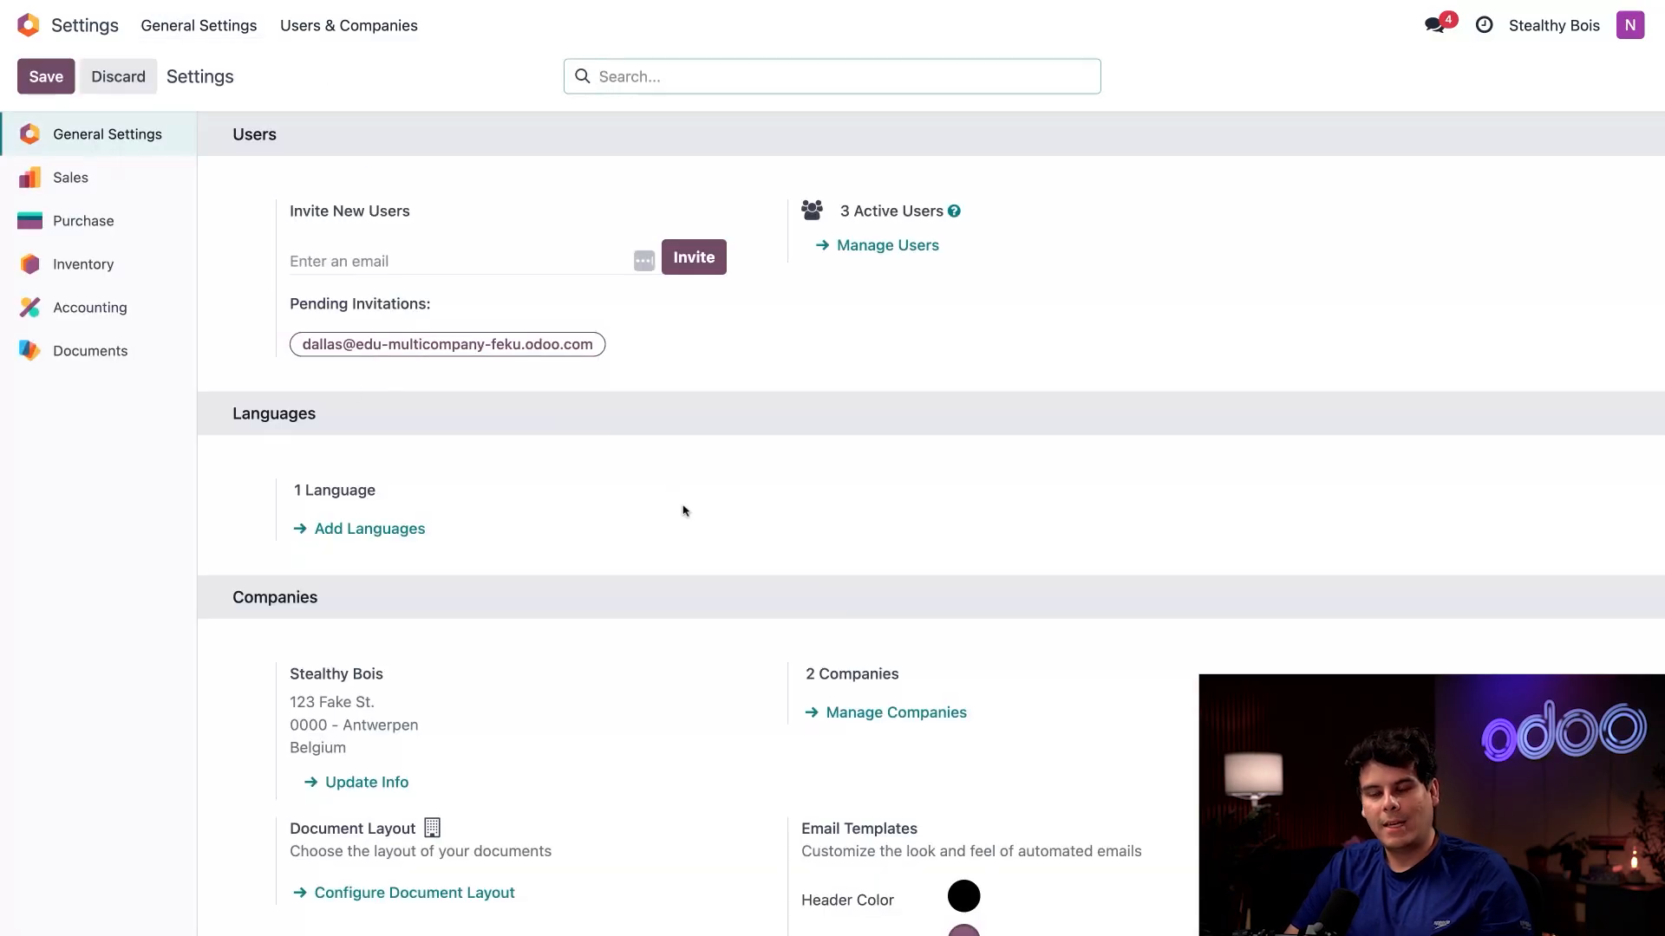
click(90, 309)
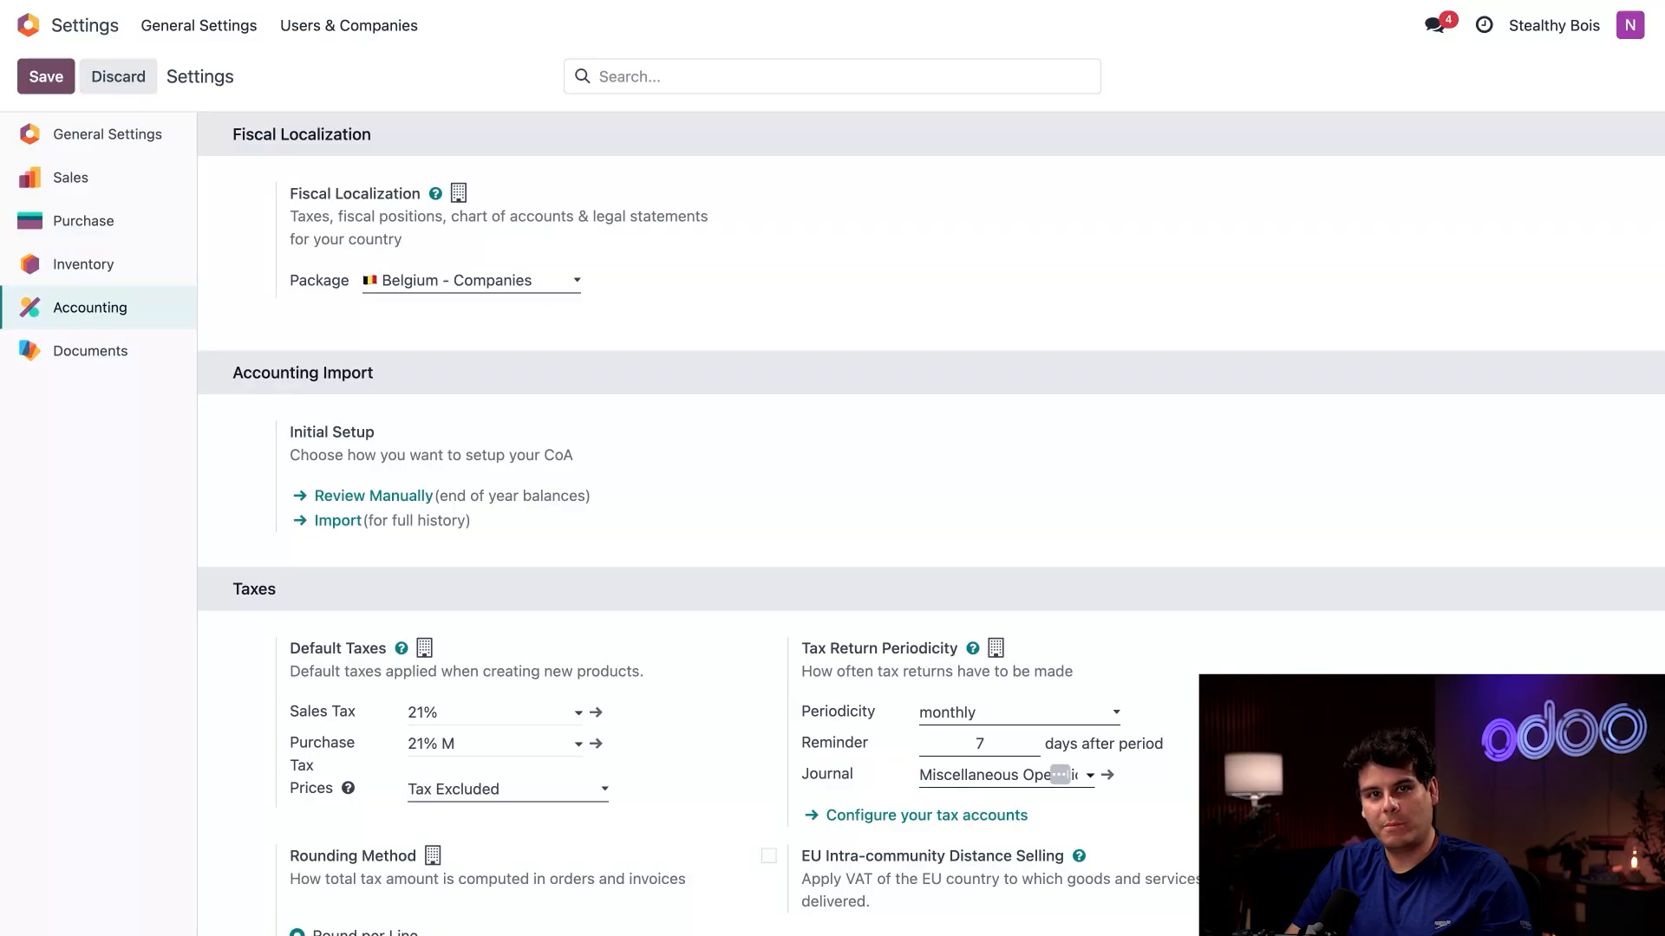
mouse_move(580, 293)
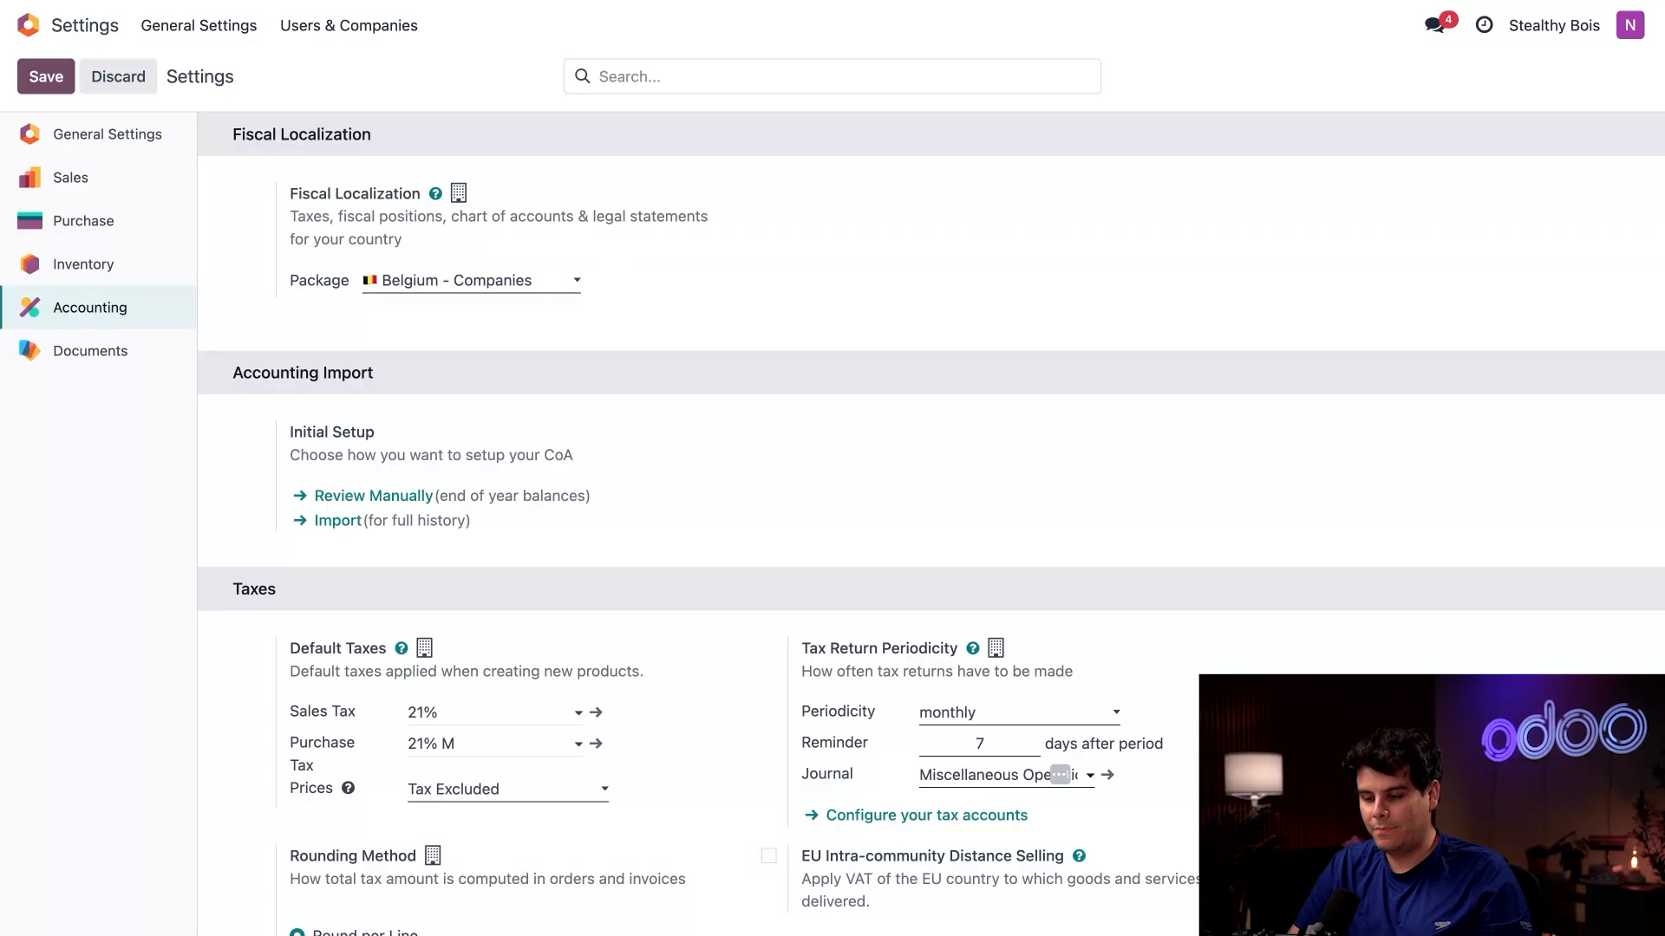
mouse_move(420, 88)
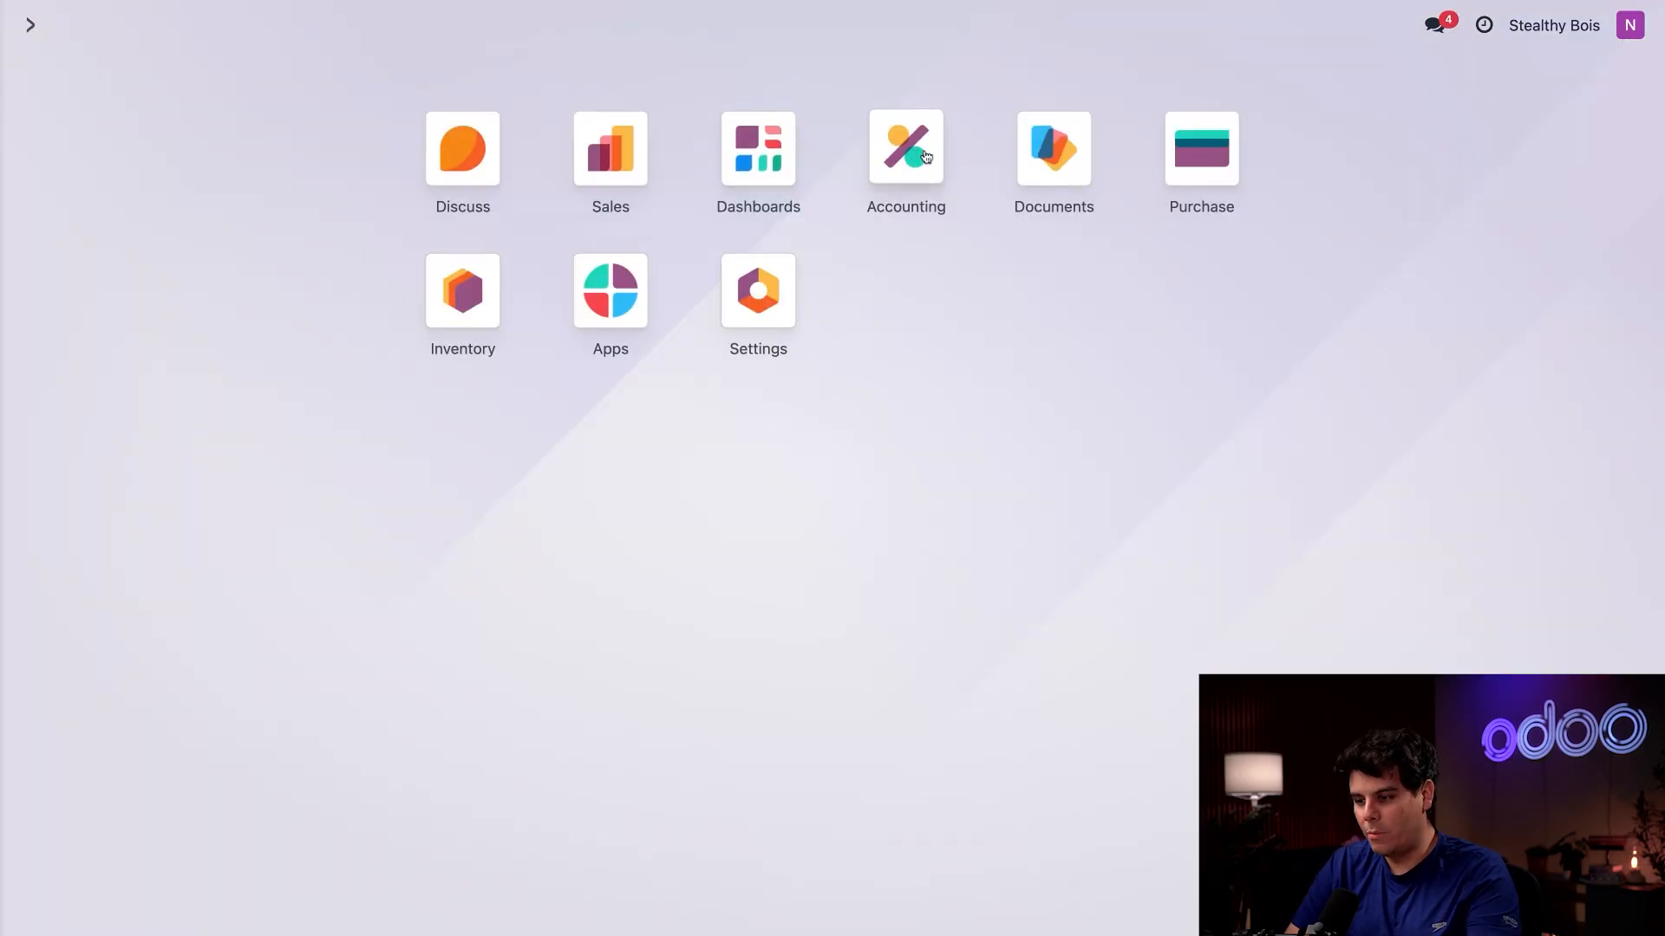
click(905, 147)
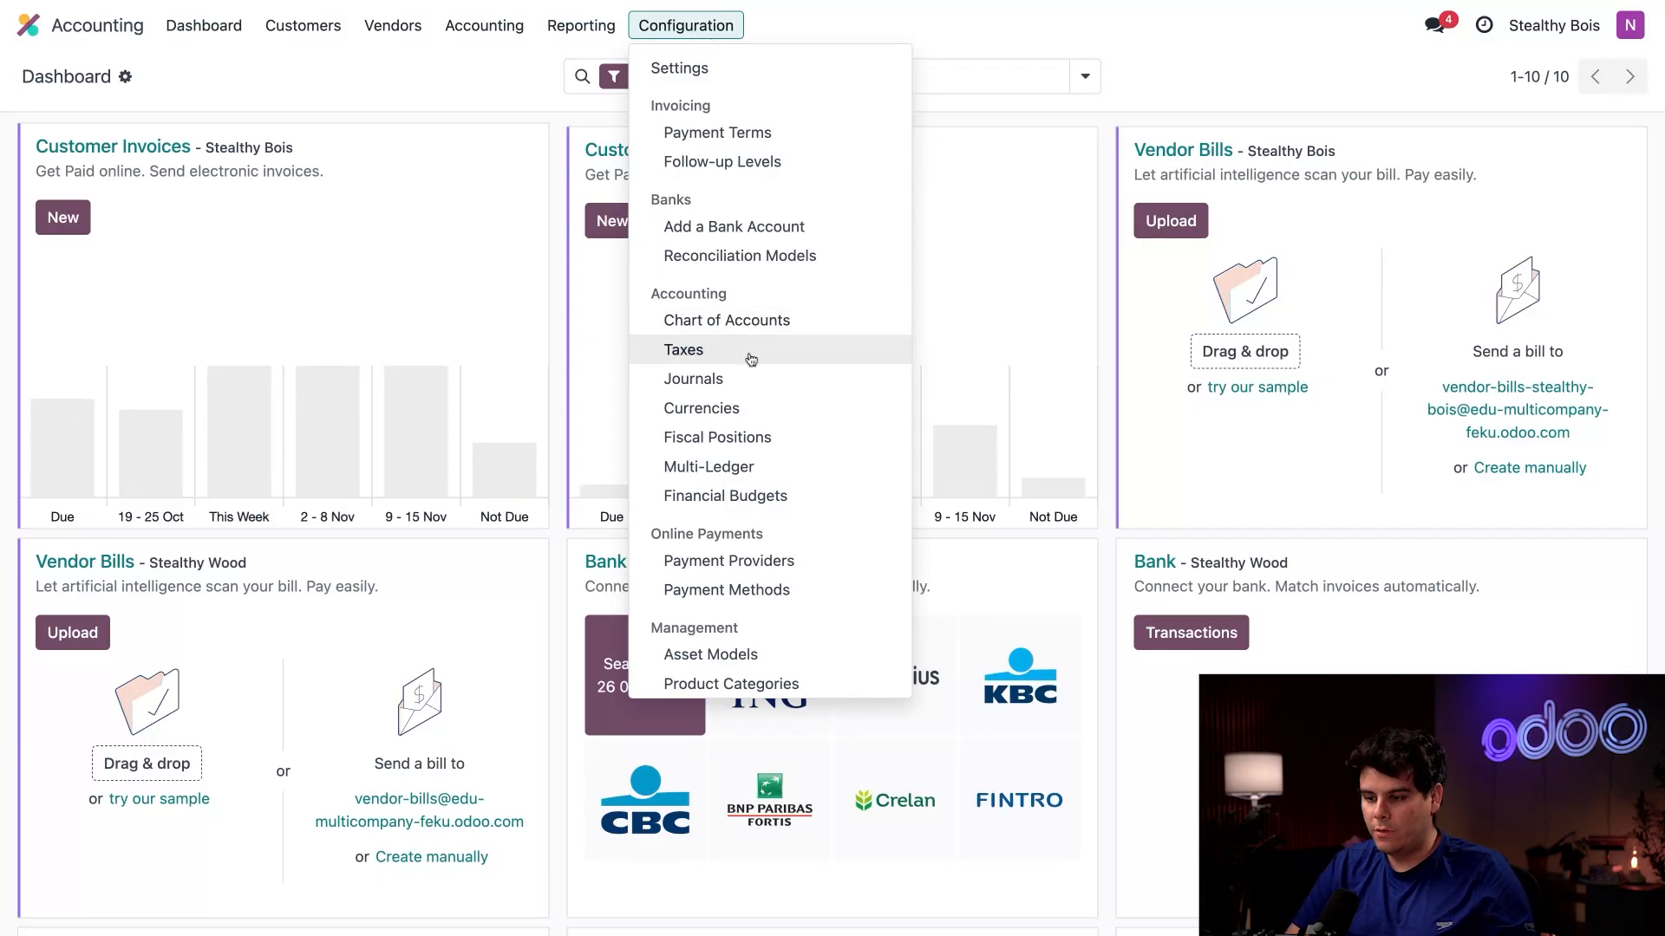
click(684, 349)
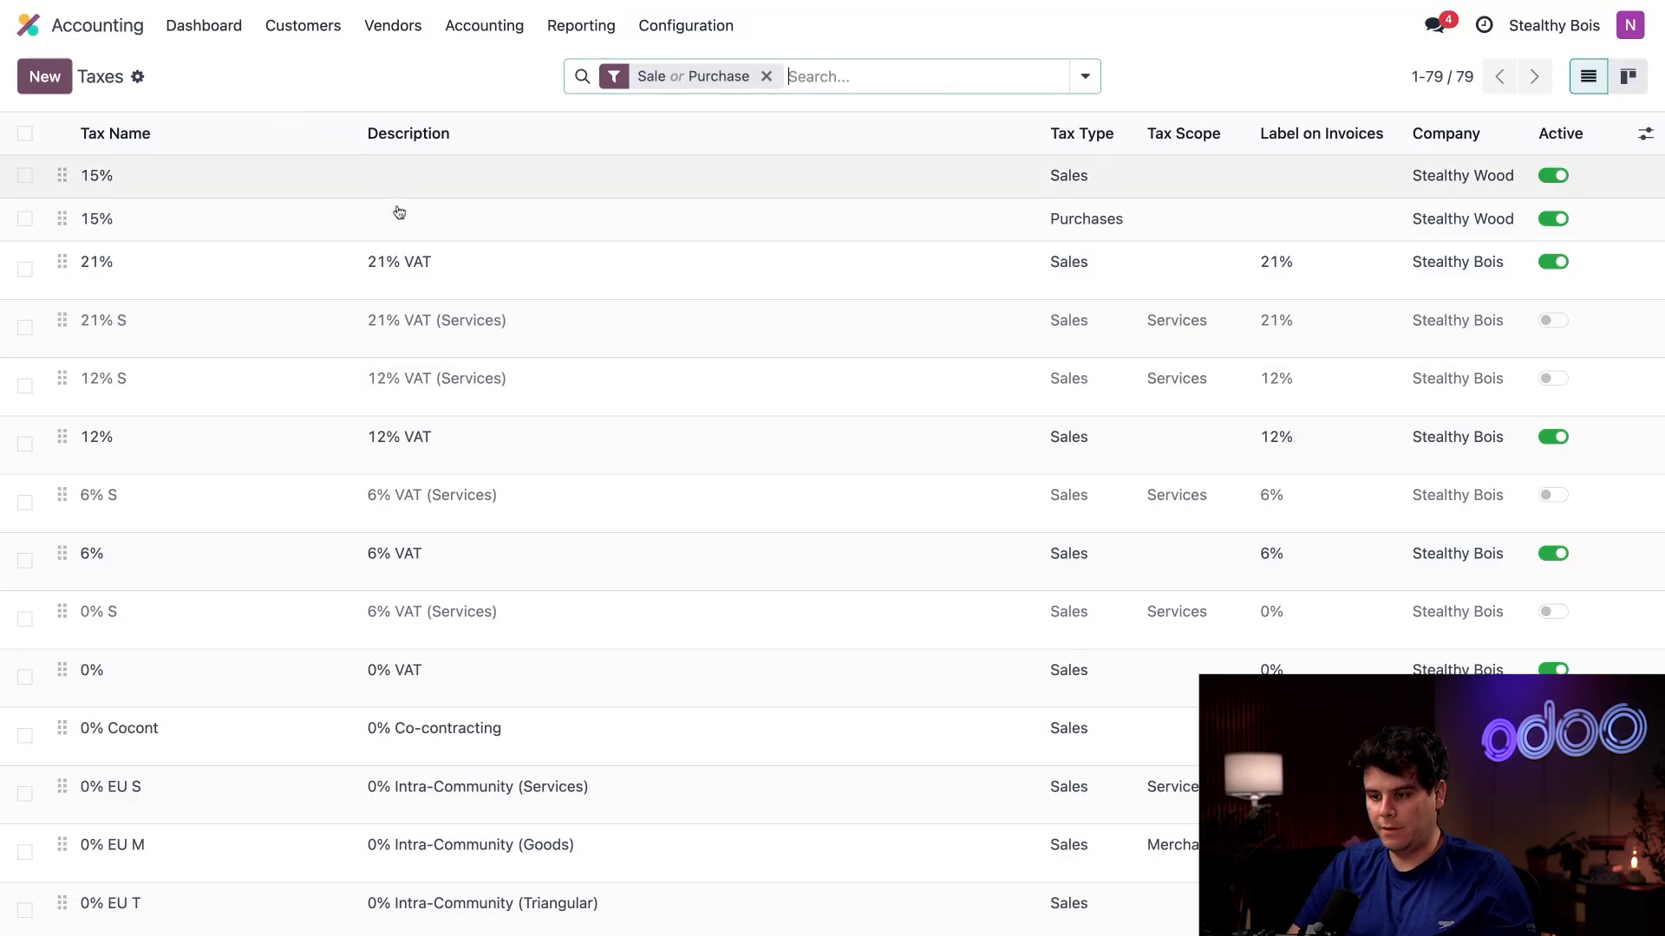
mouse_move(448, 281)
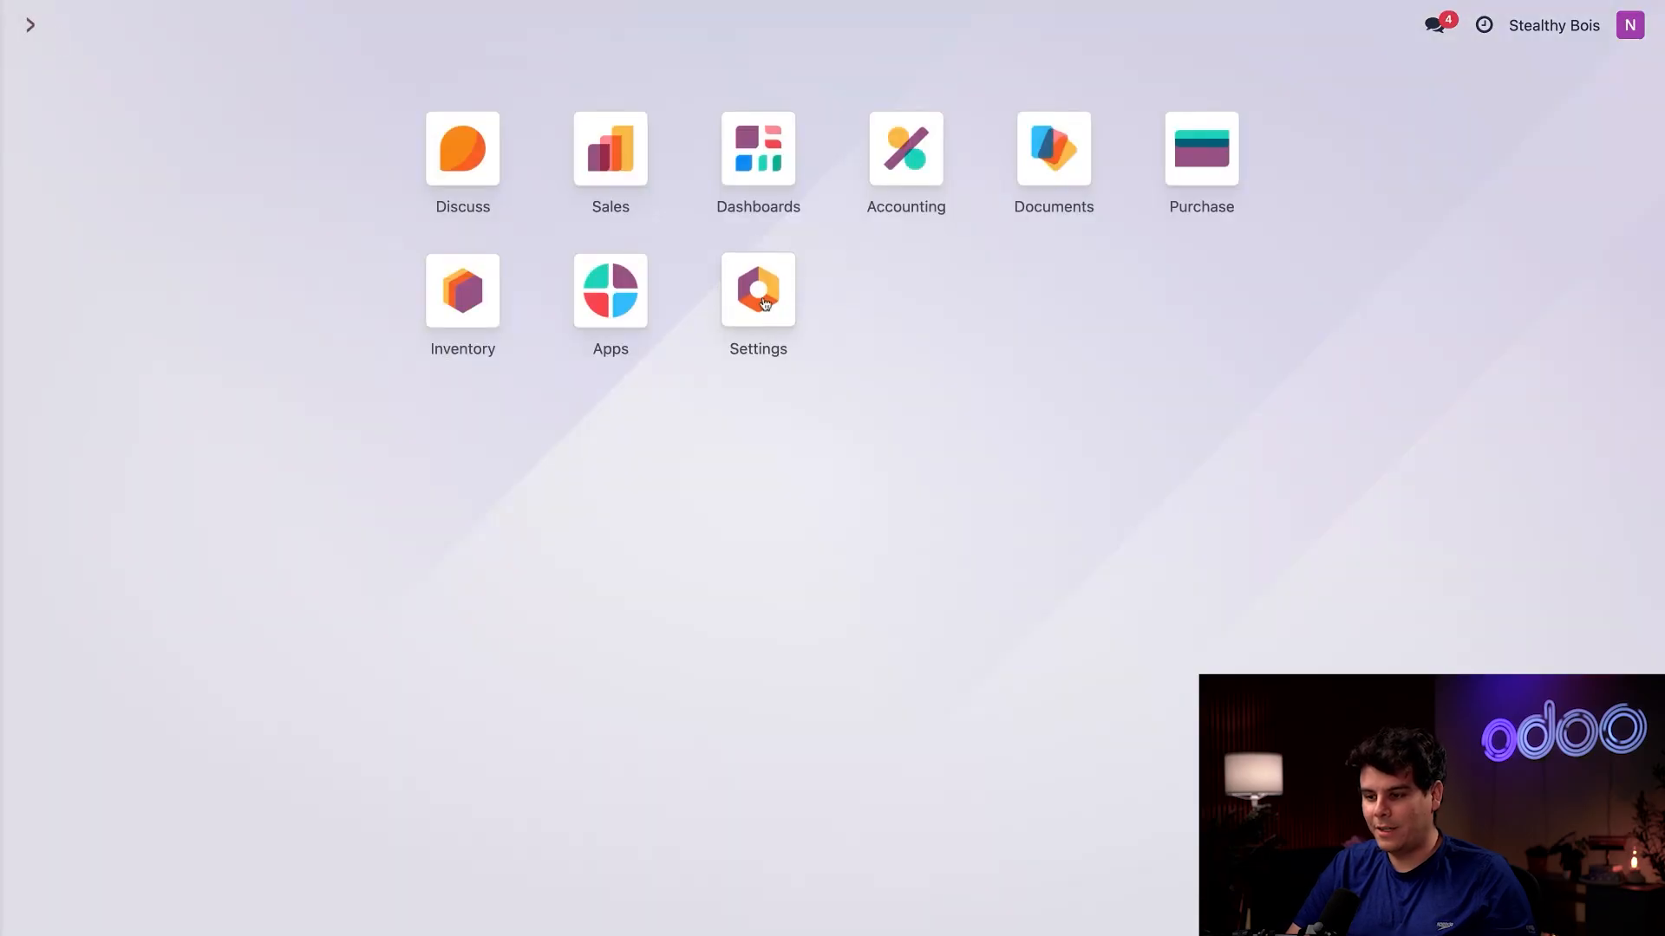
click(758, 290)
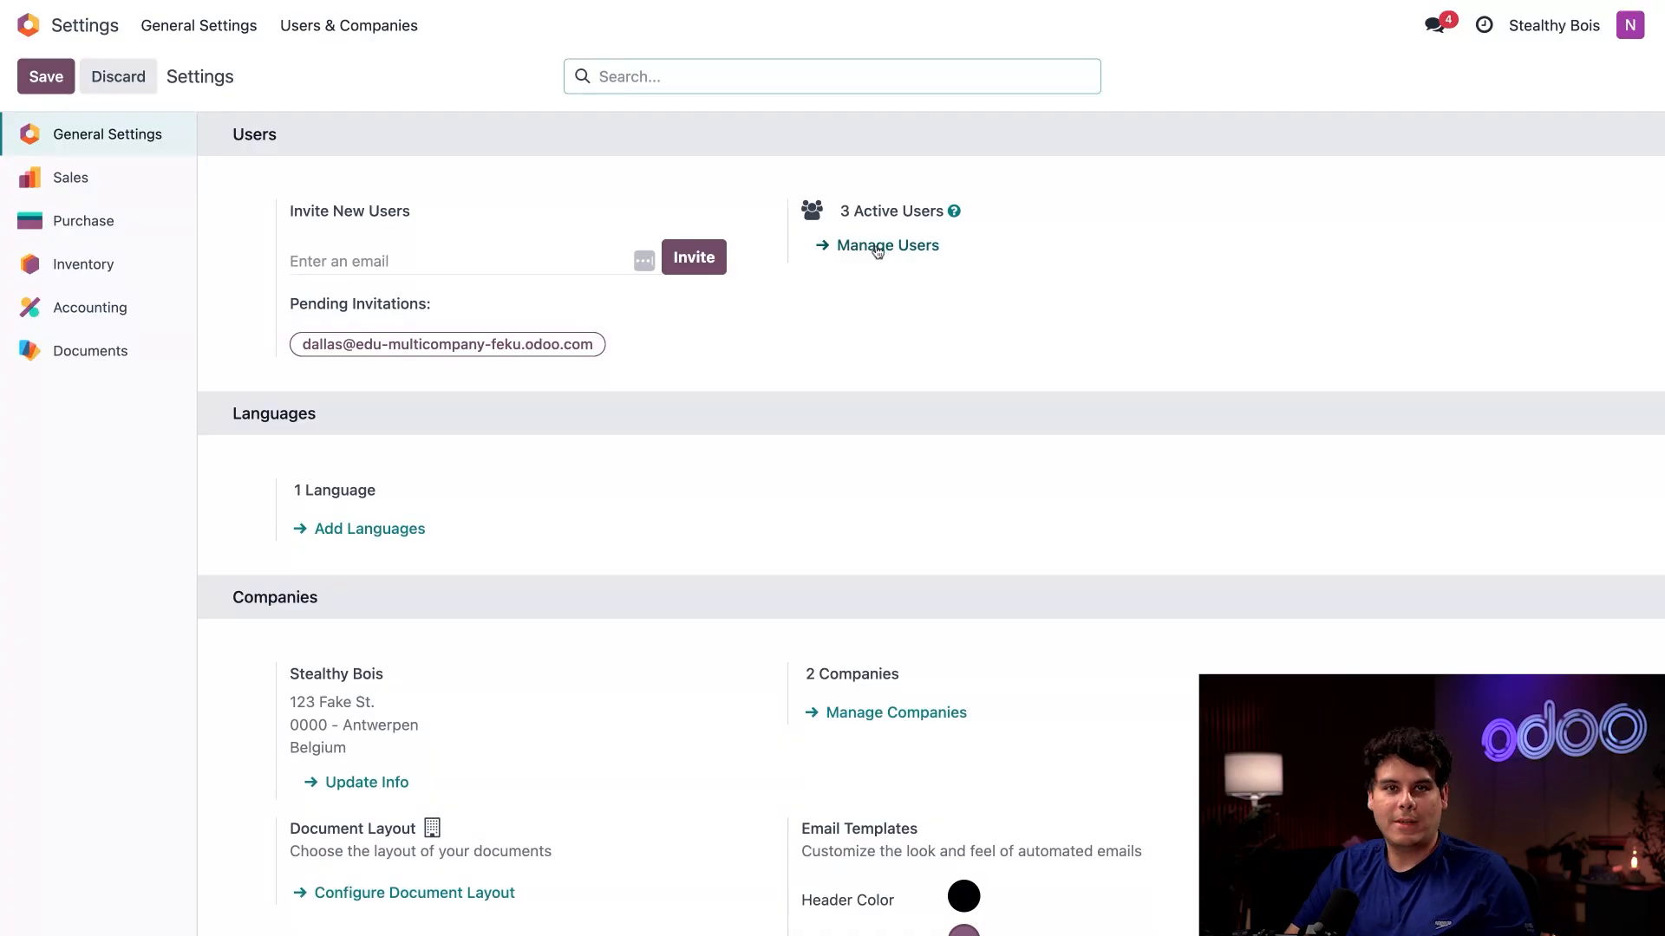
click(886, 244)
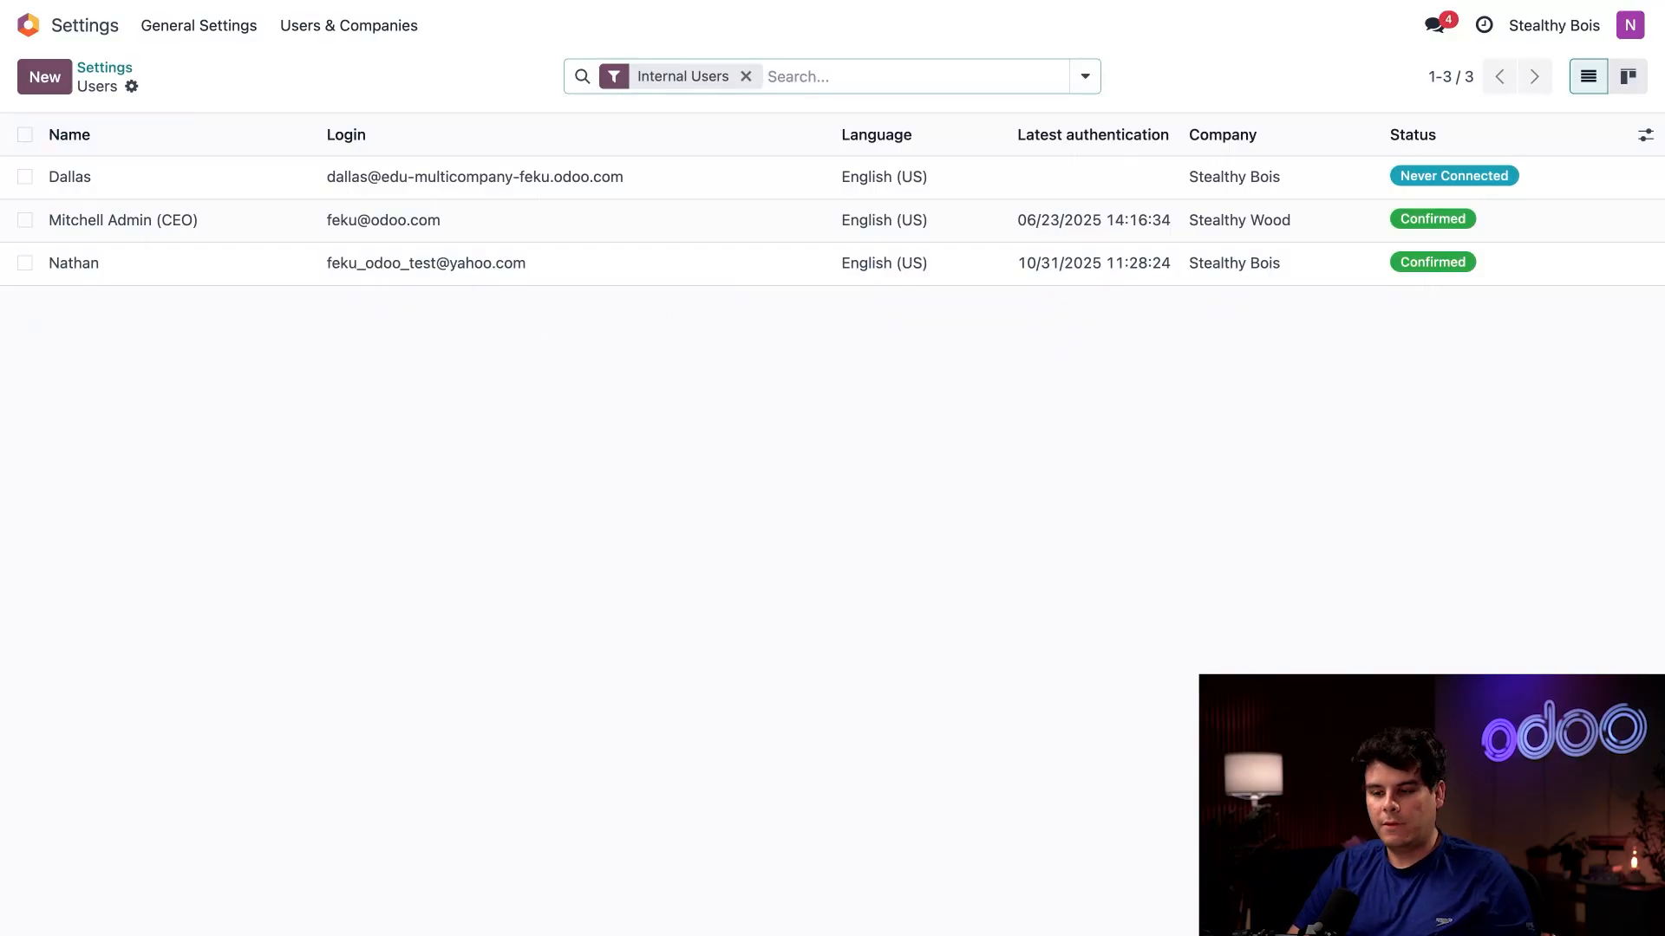
click(67, 177)
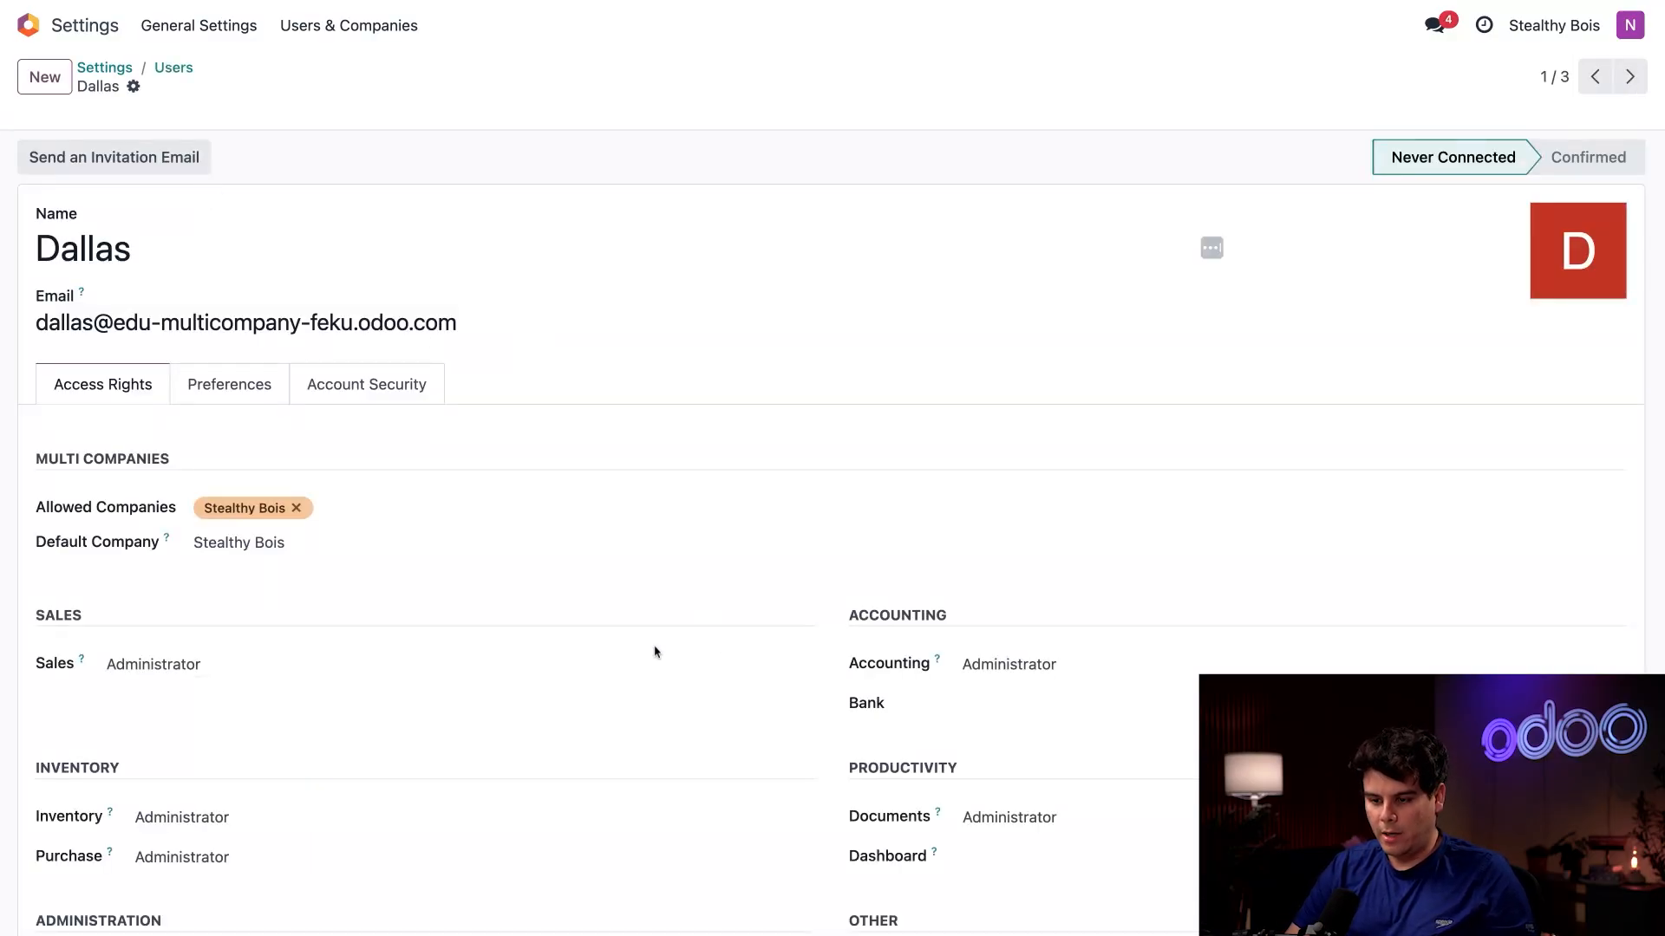
scroll(down, 3)
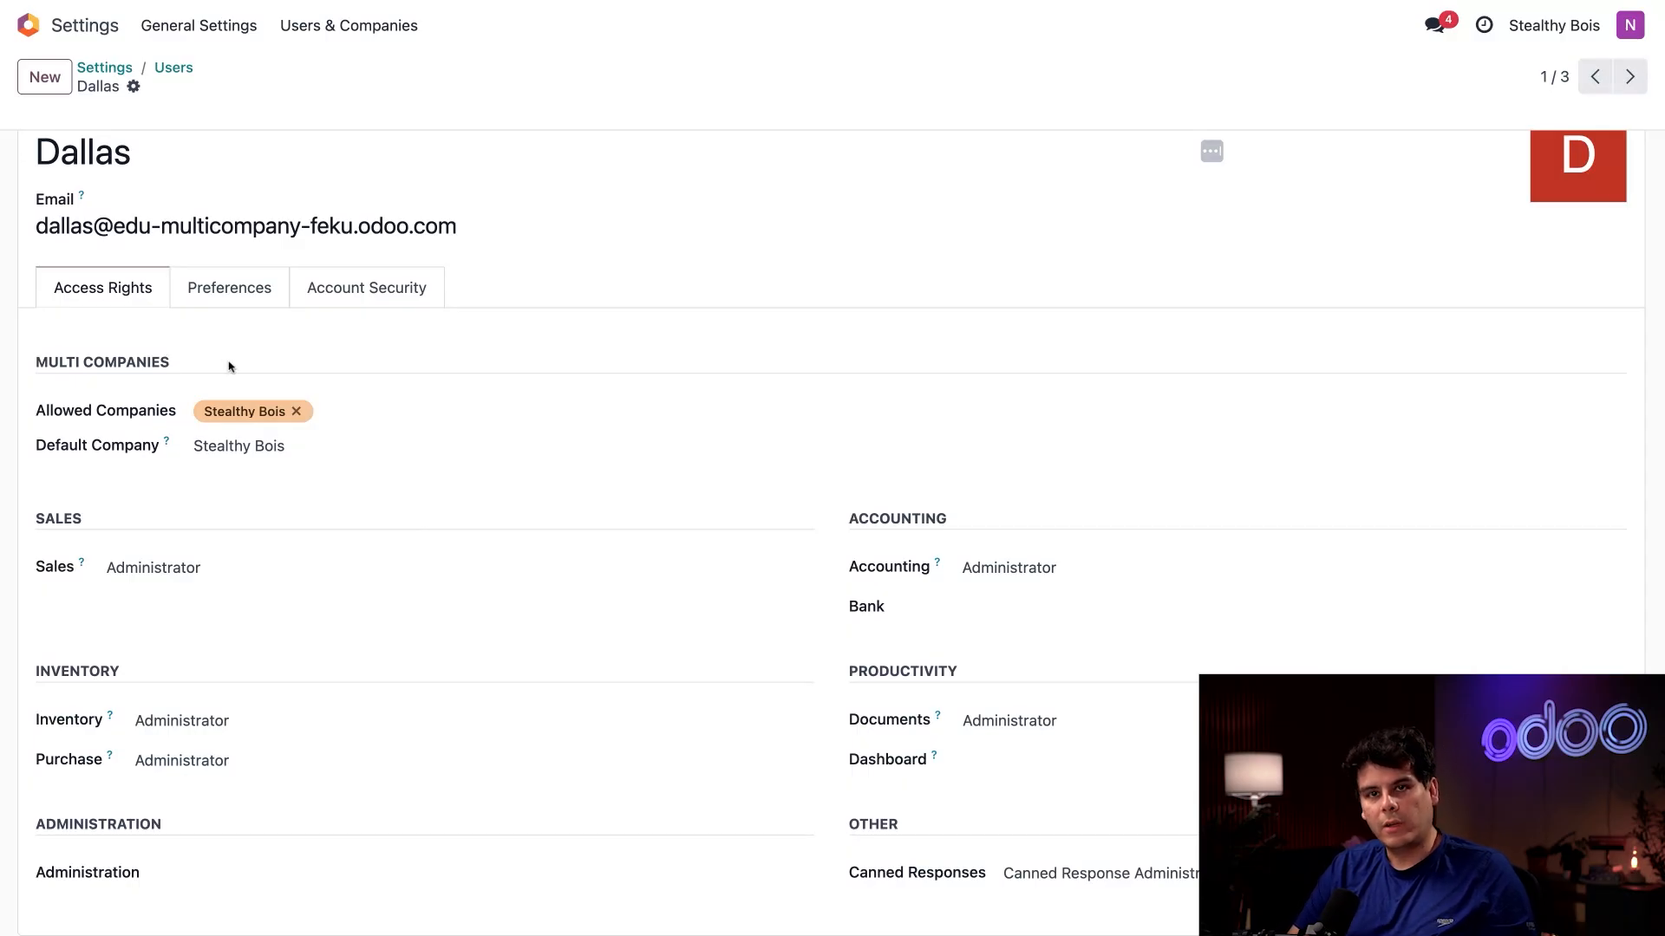
mouse_move(340, 432)
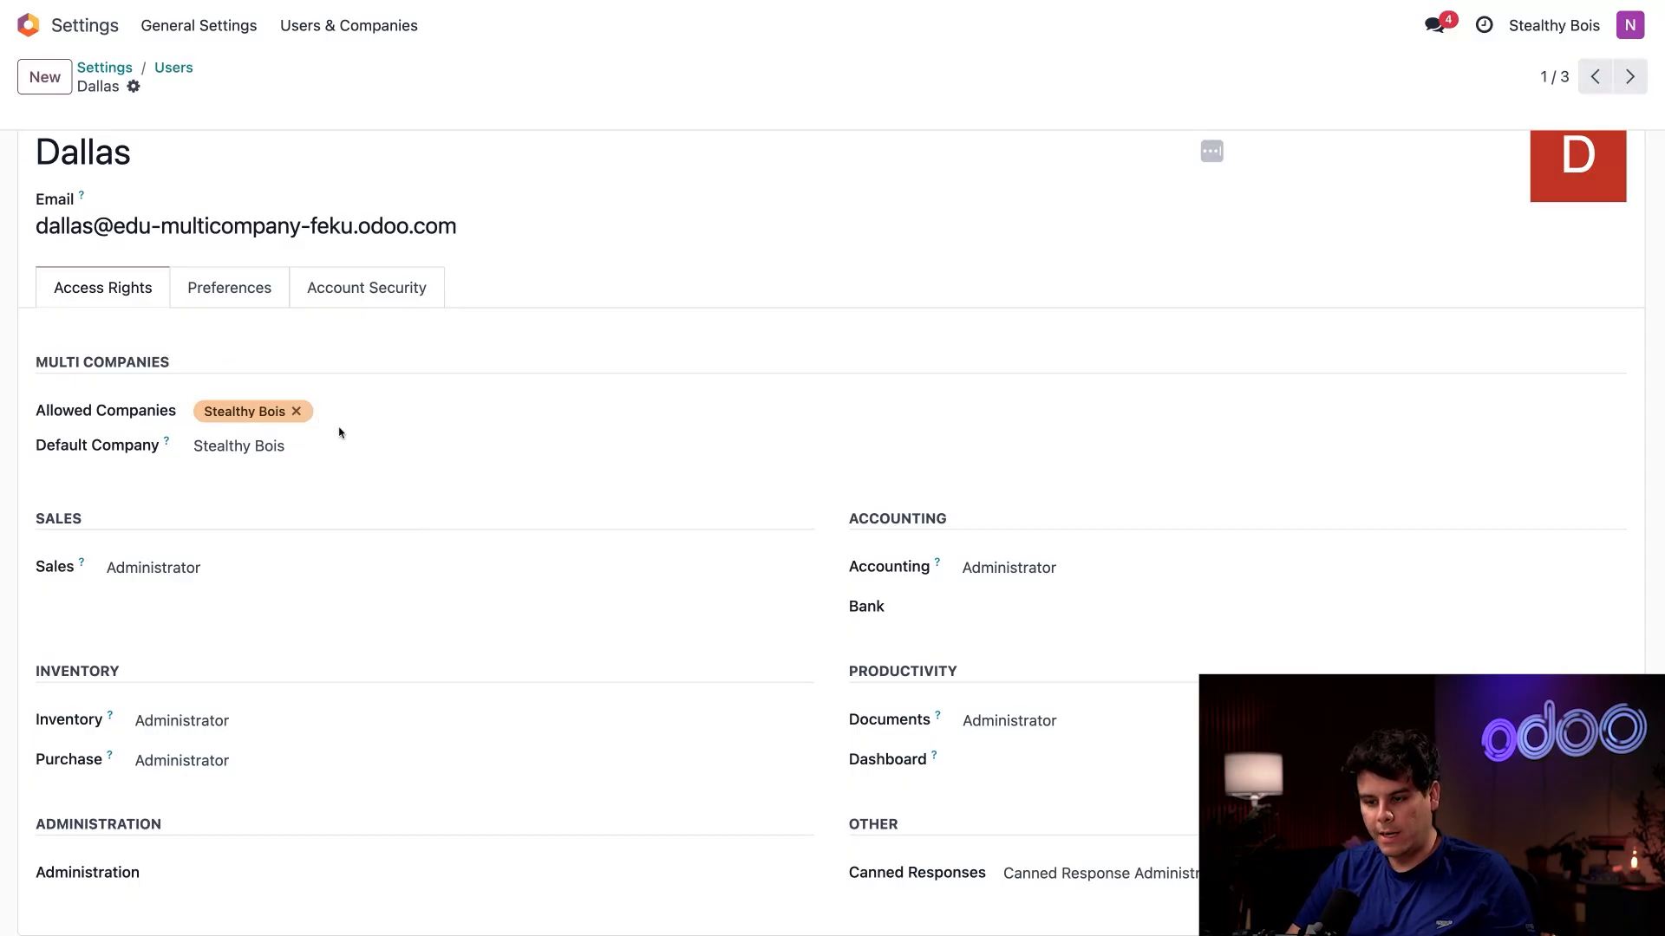
click(425, 411)
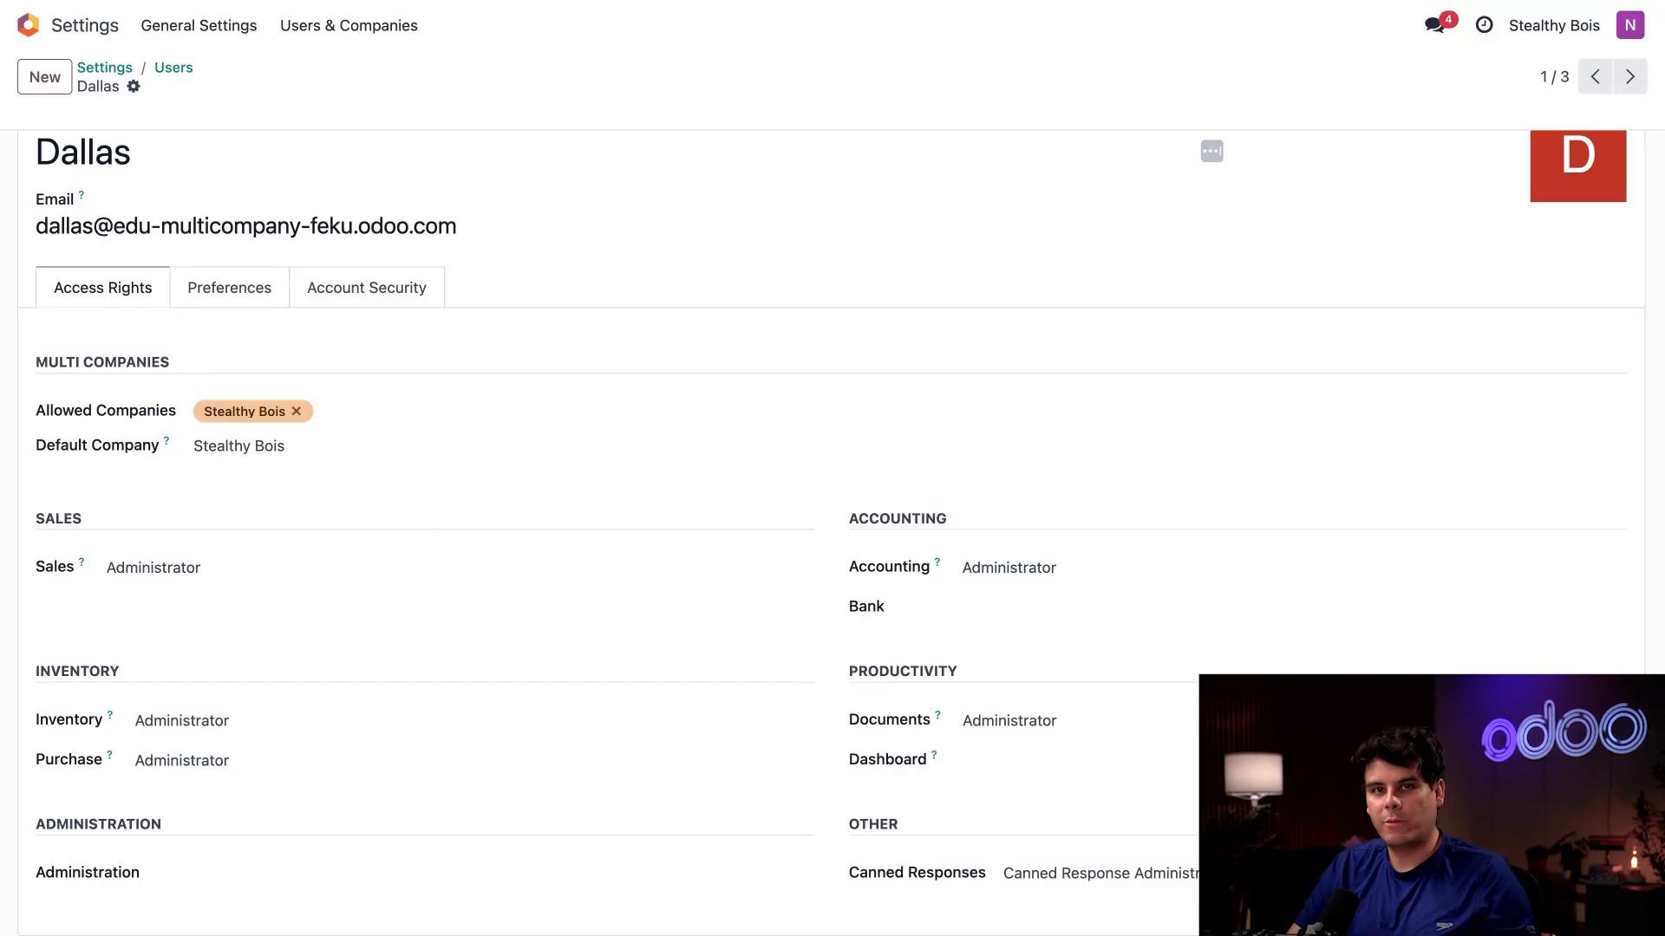
click(229, 286)
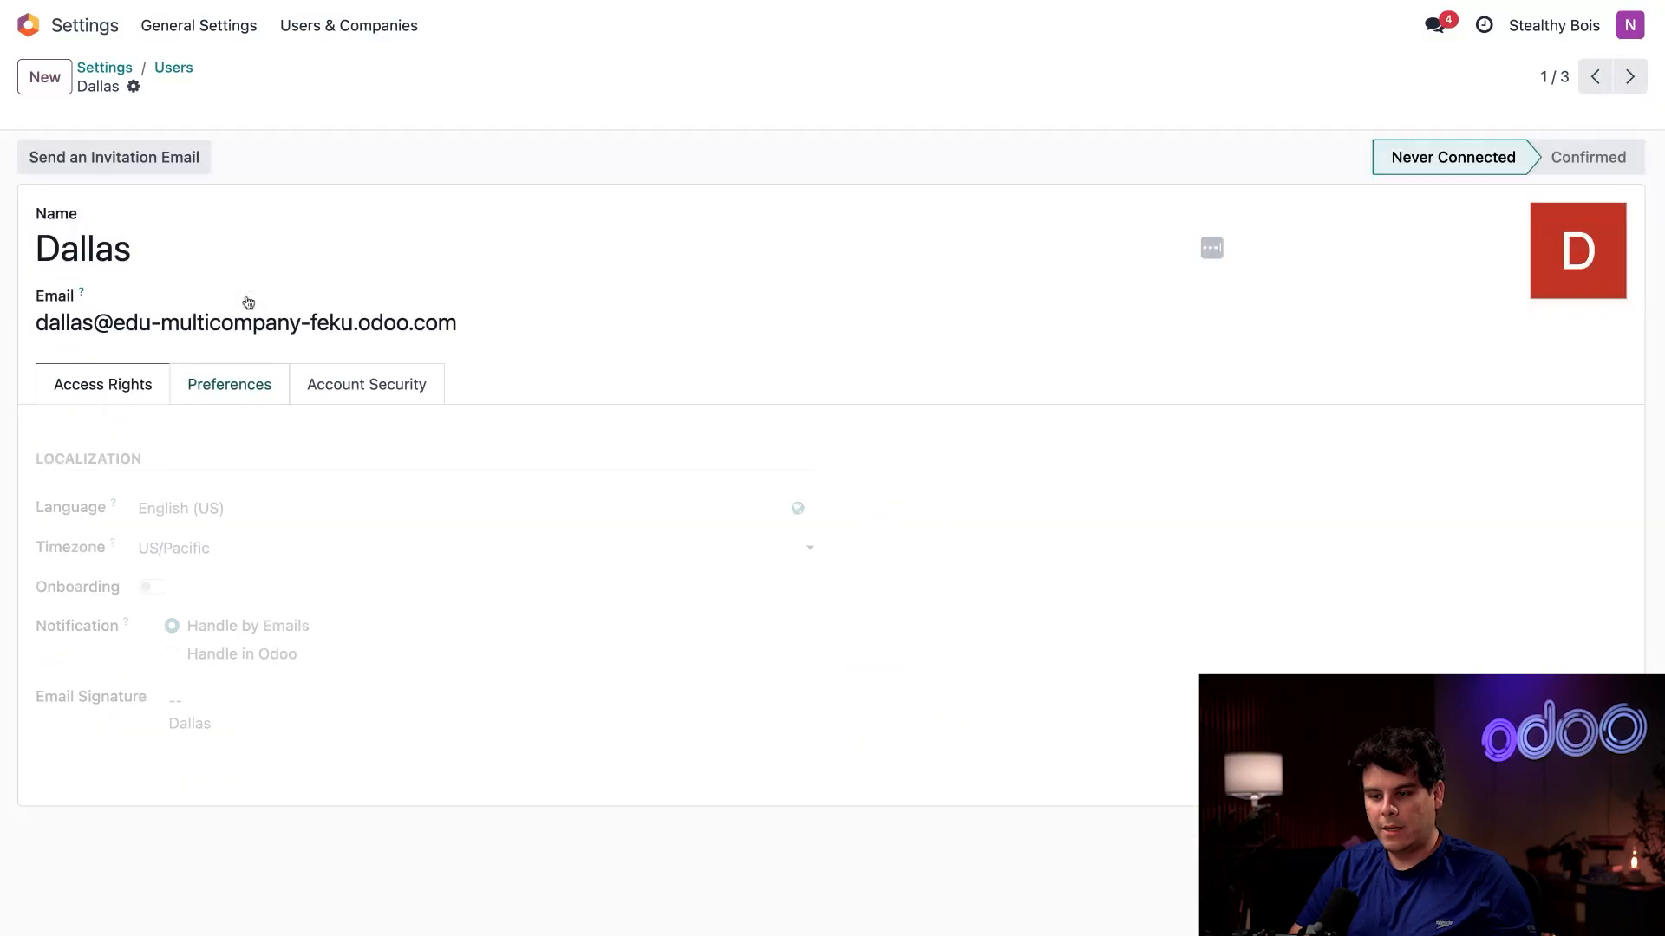
click(229, 385)
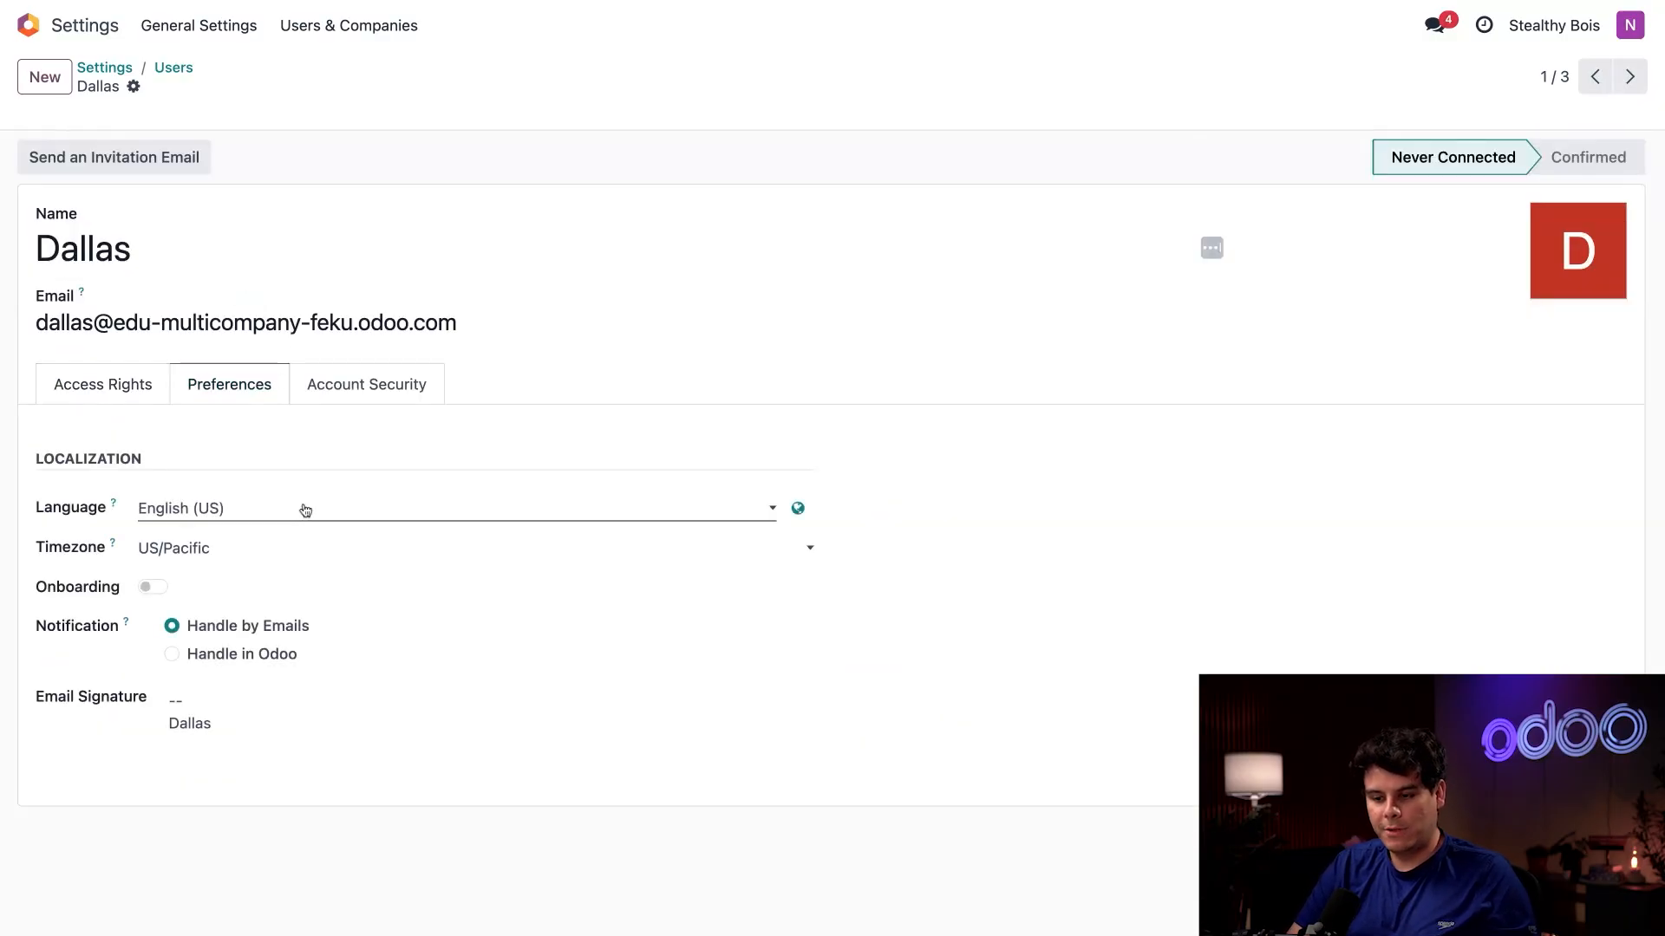
click(446, 508)
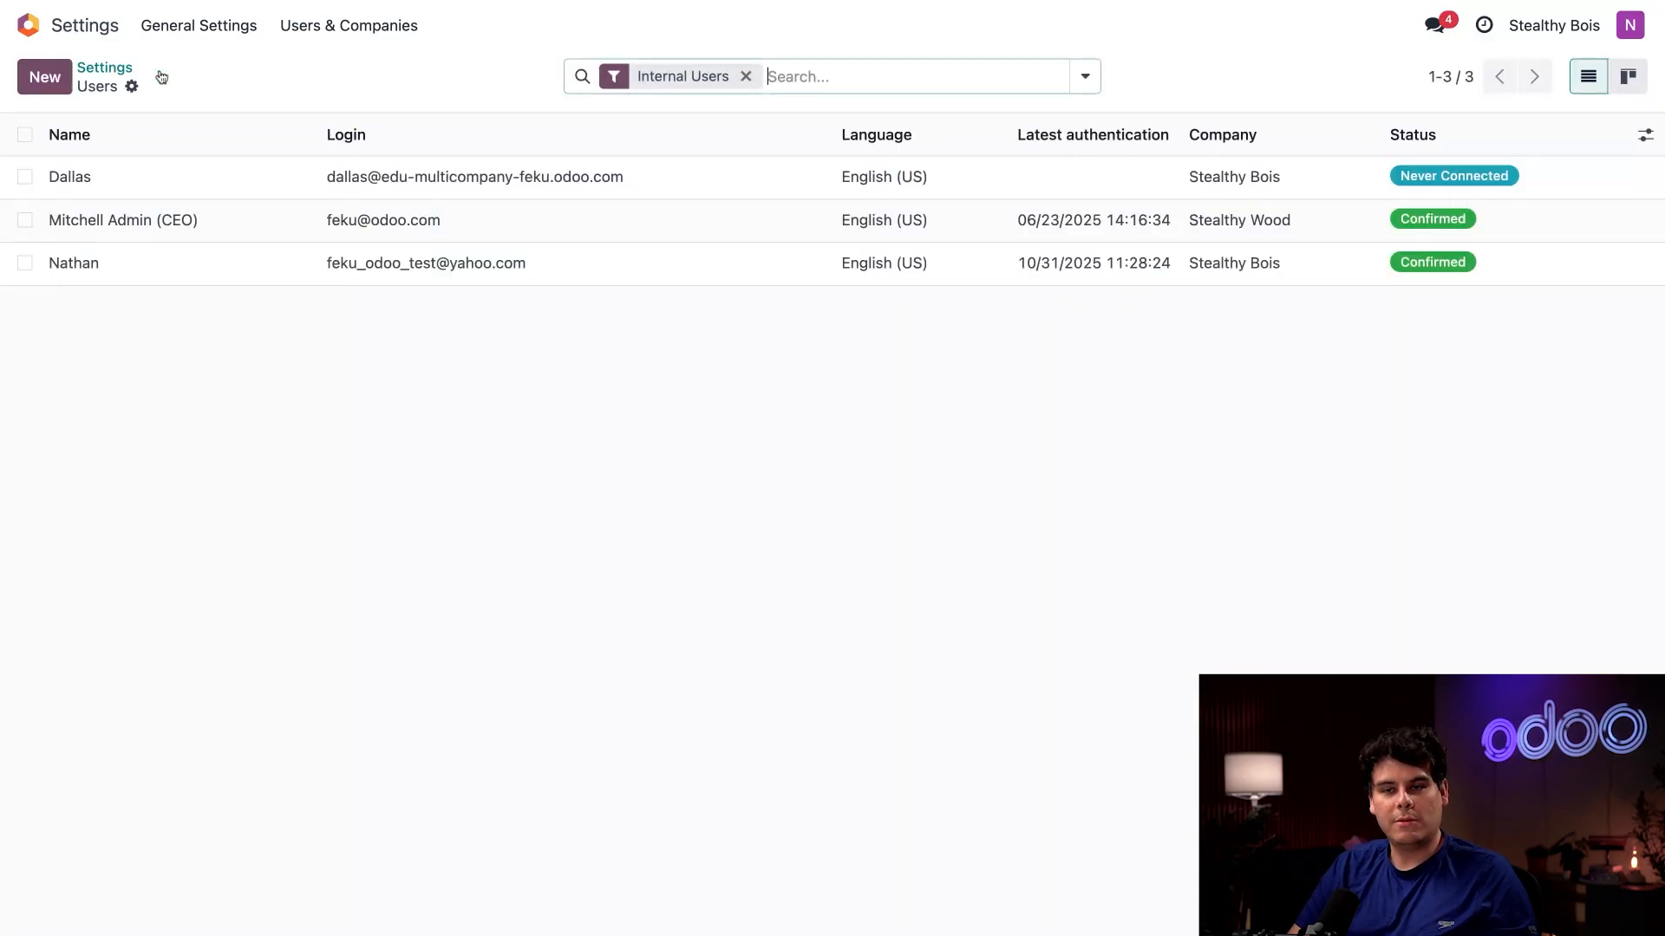
click(122, 221)
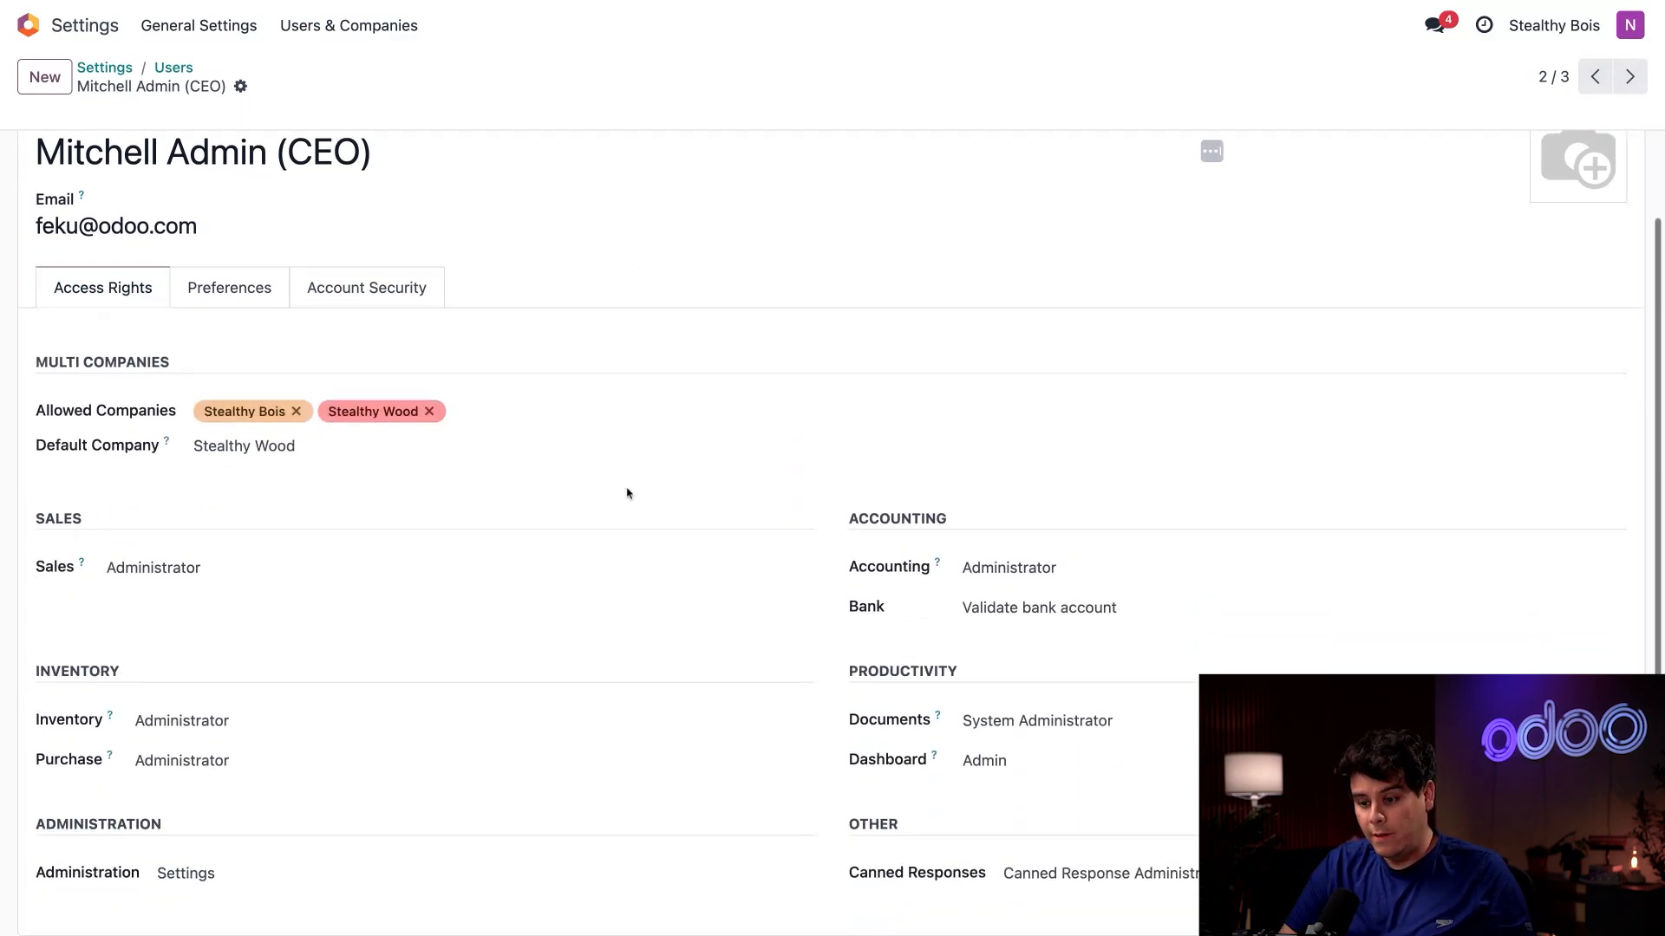
mouse_move(565, 470)
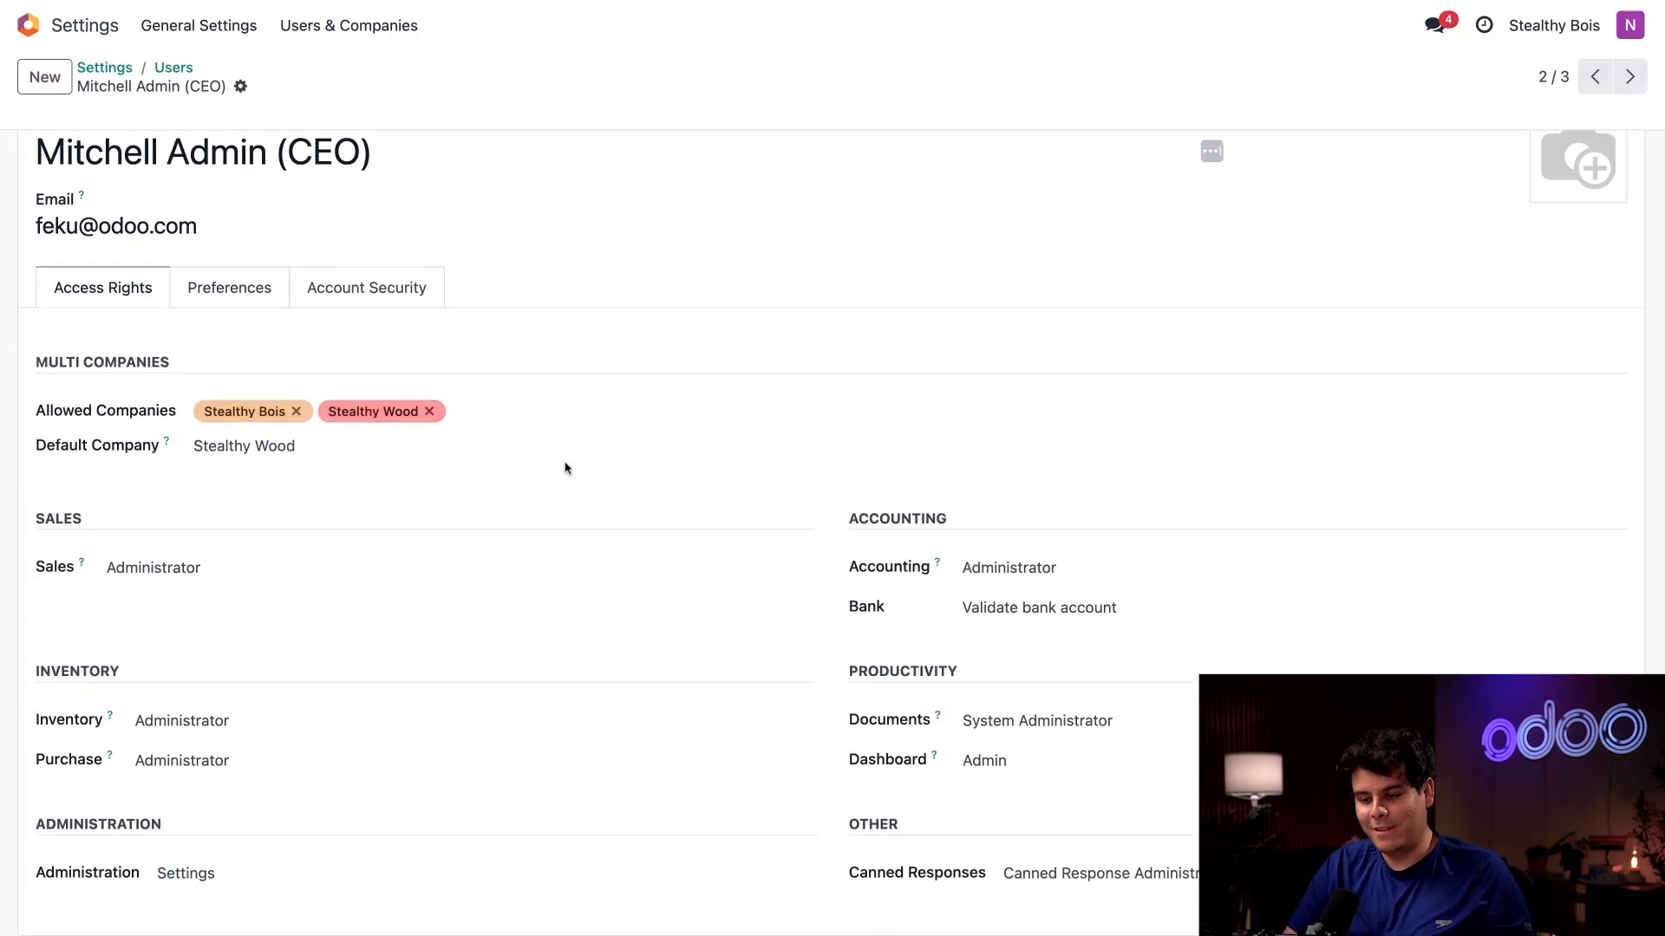
Step: Review Mitchell Admin (CEO)'s allowed companies, Stealthy Bois and Stealthy Wood, leaving them unchanged
click(489, 411)
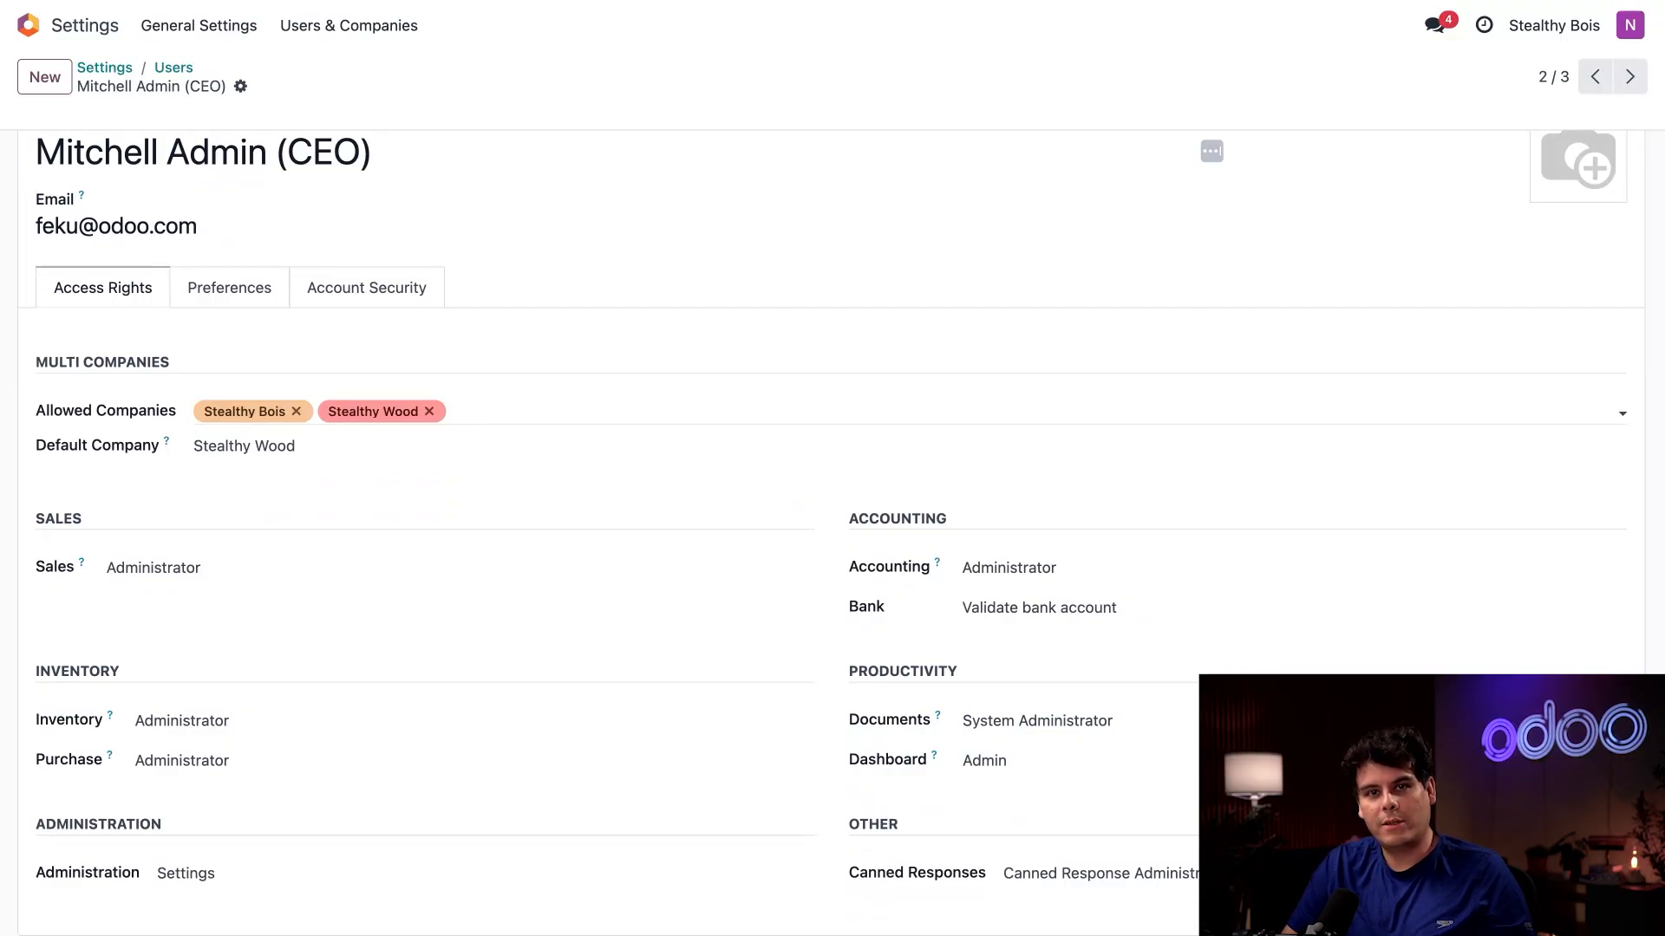
double_click(324, 153)
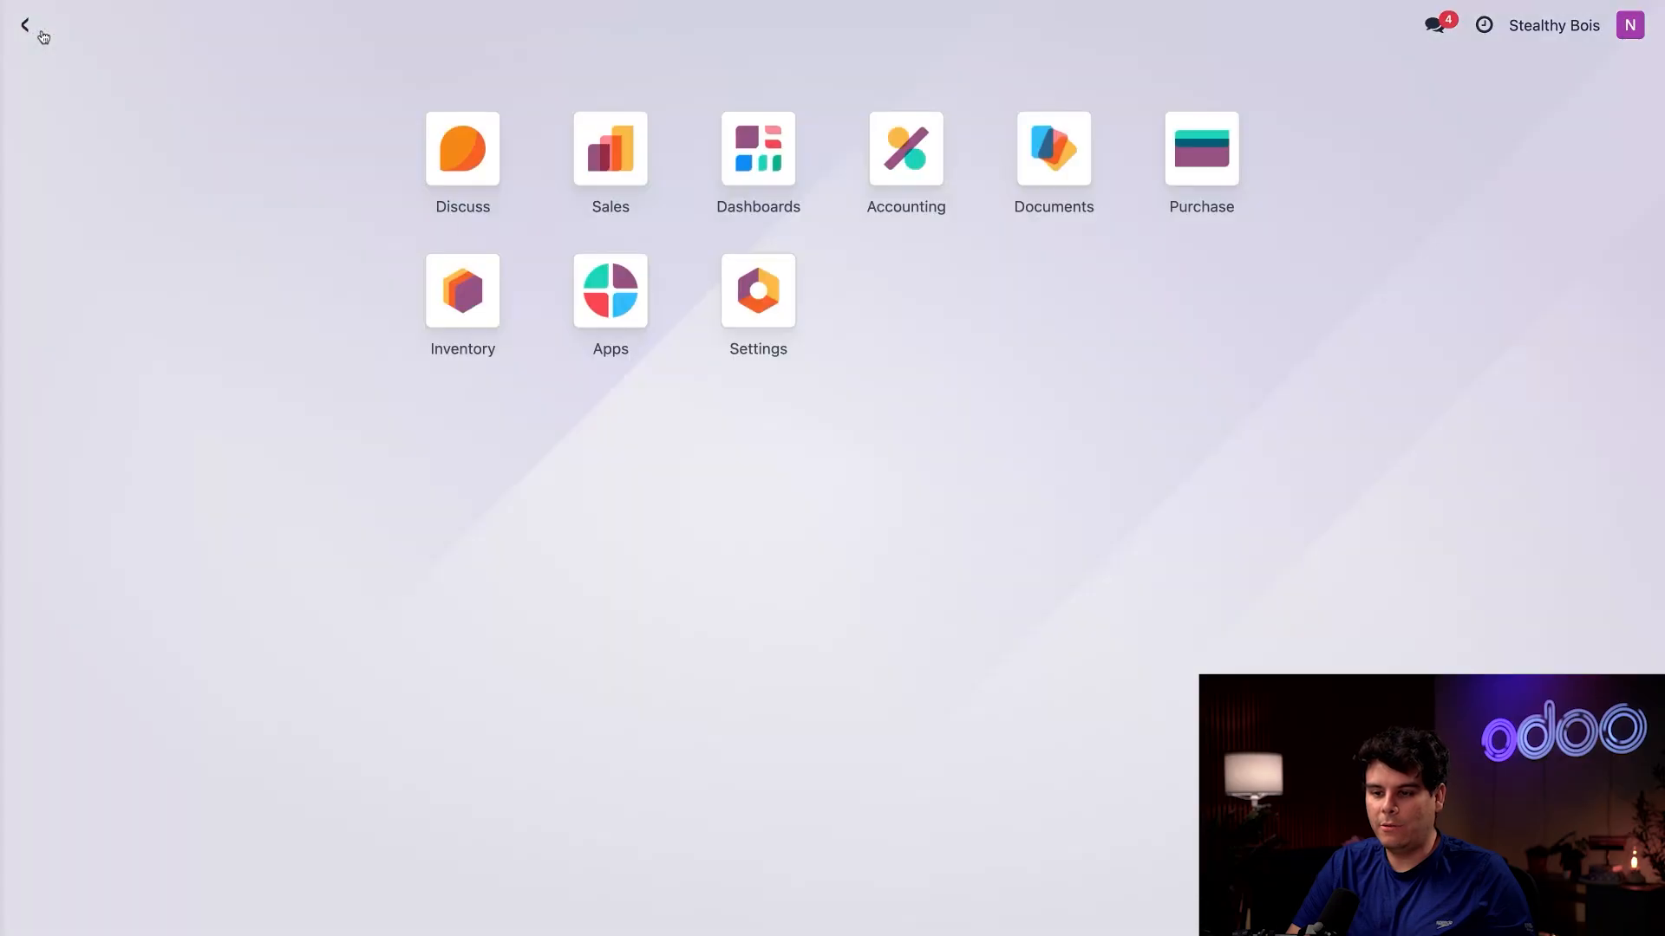
Step: Reach the Standing Desk (BE) product record in Sales via the /sal command palette
text(/sal)
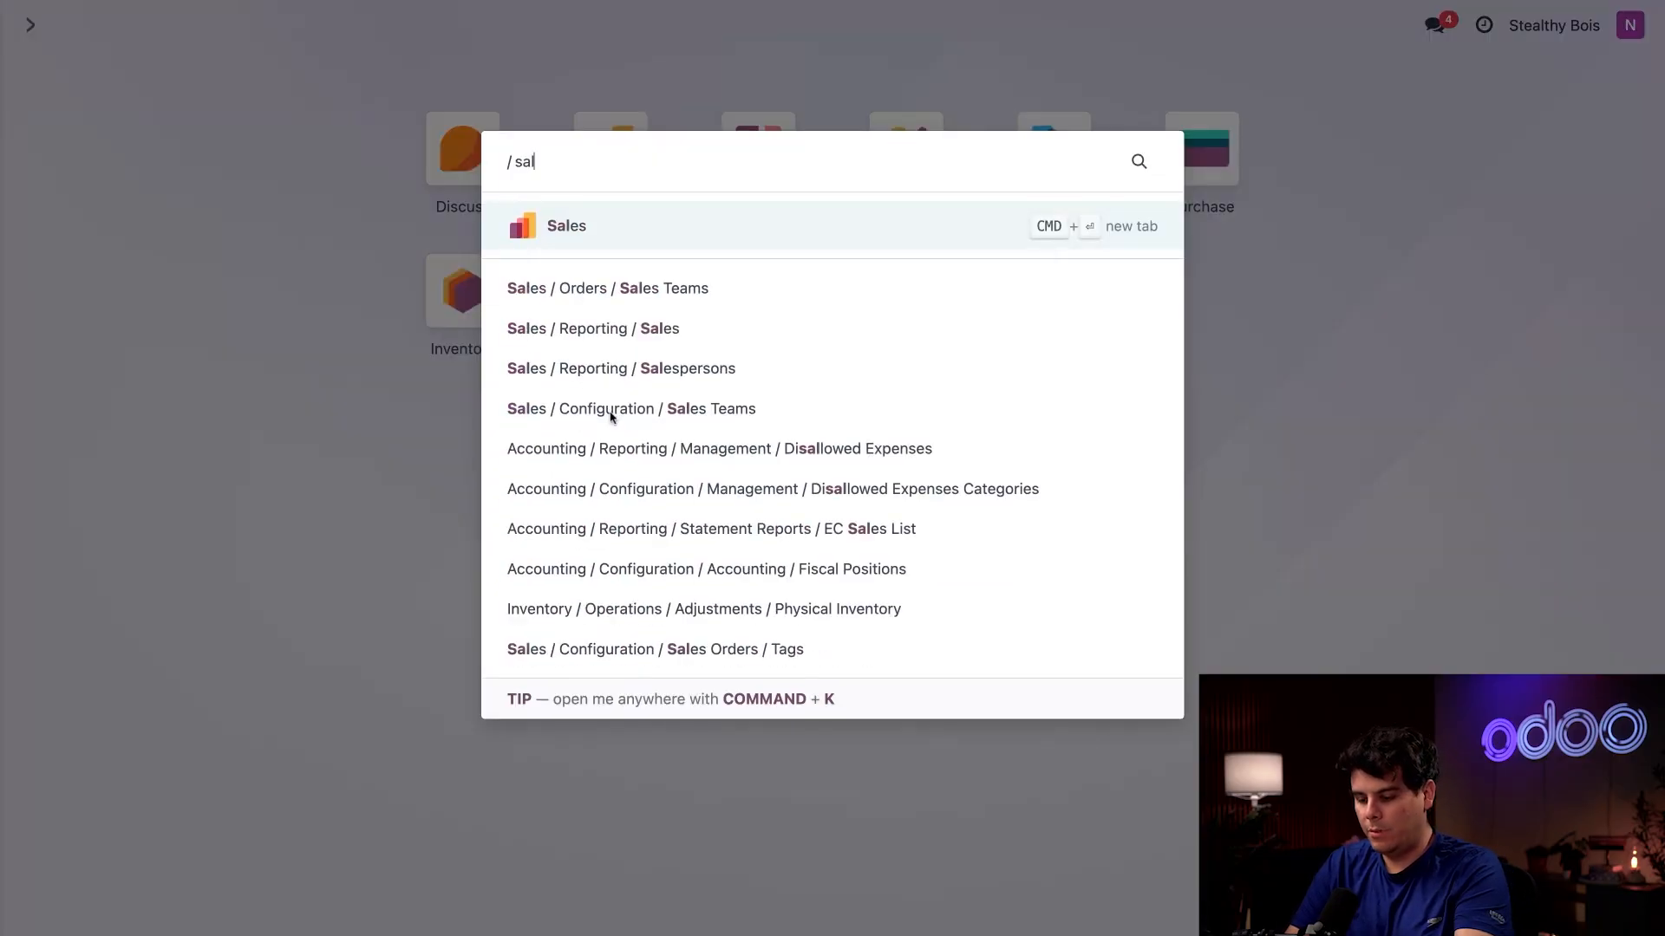
click(565, 225)
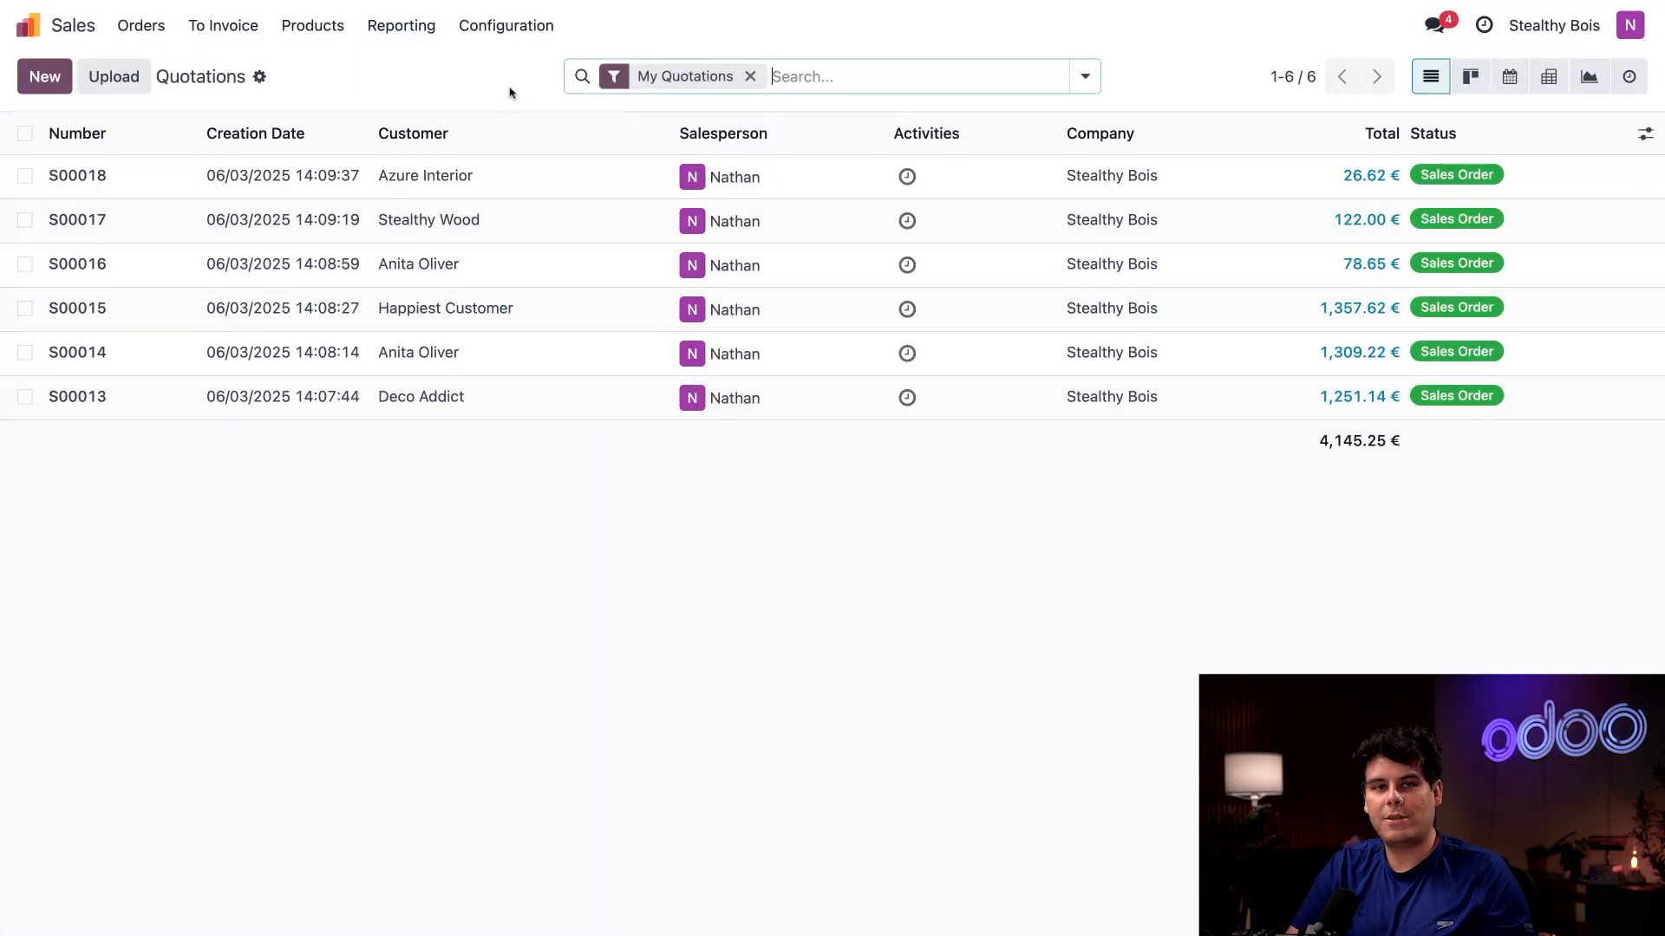
click(310, 26)
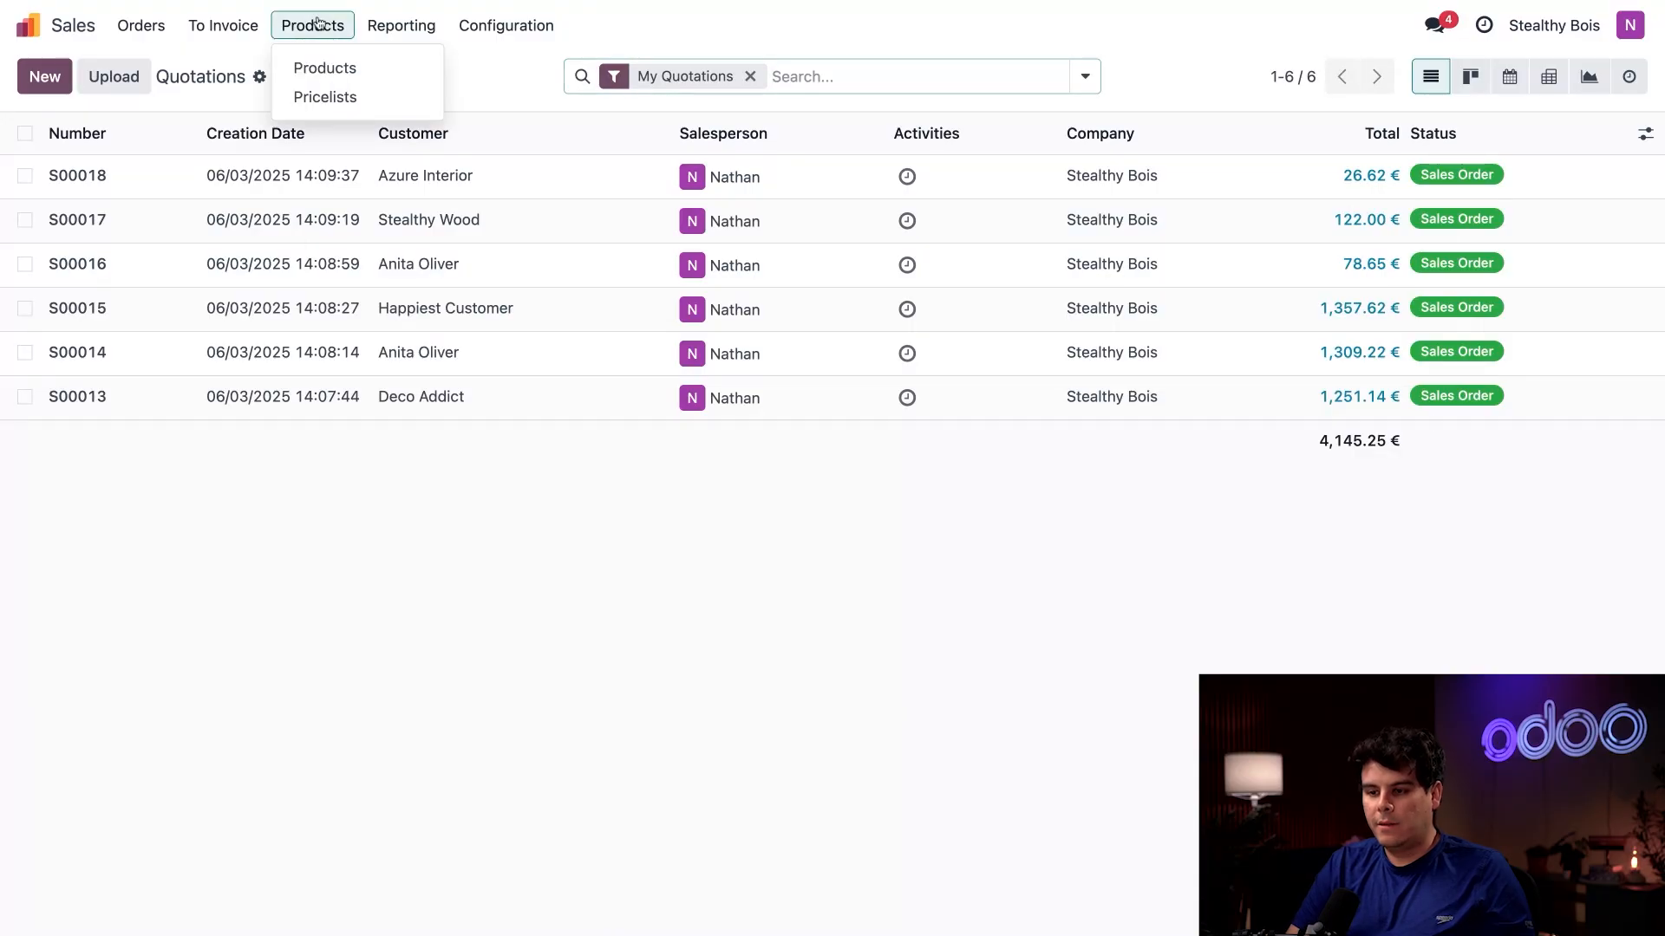
click(325, 68)
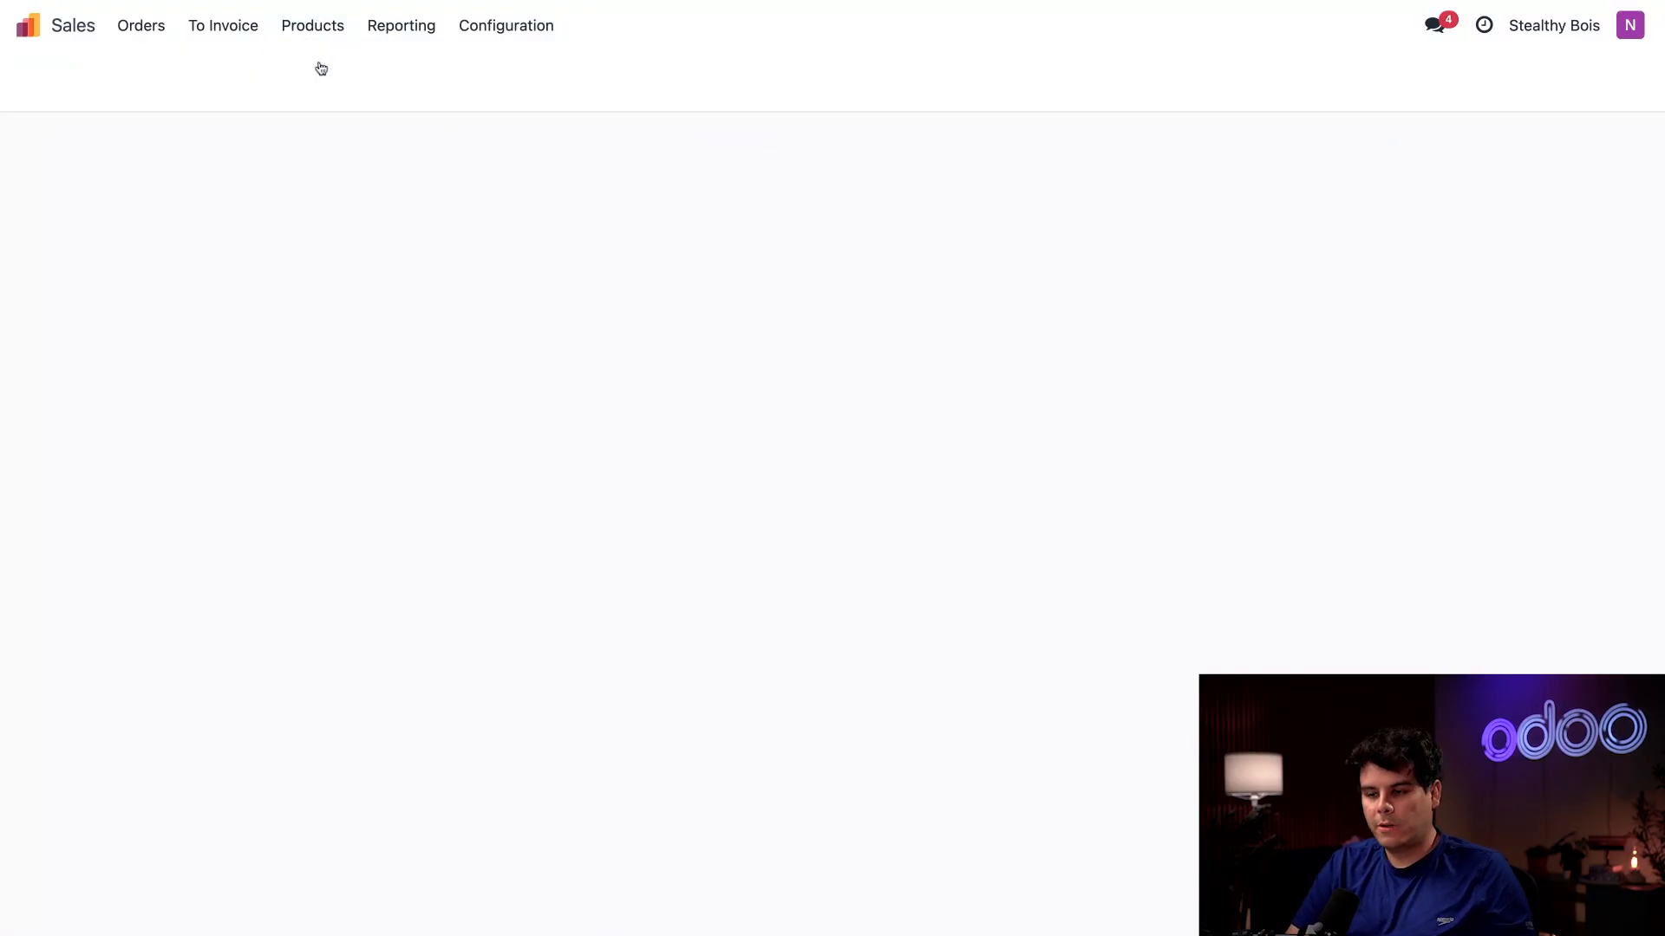
click(310, 26)
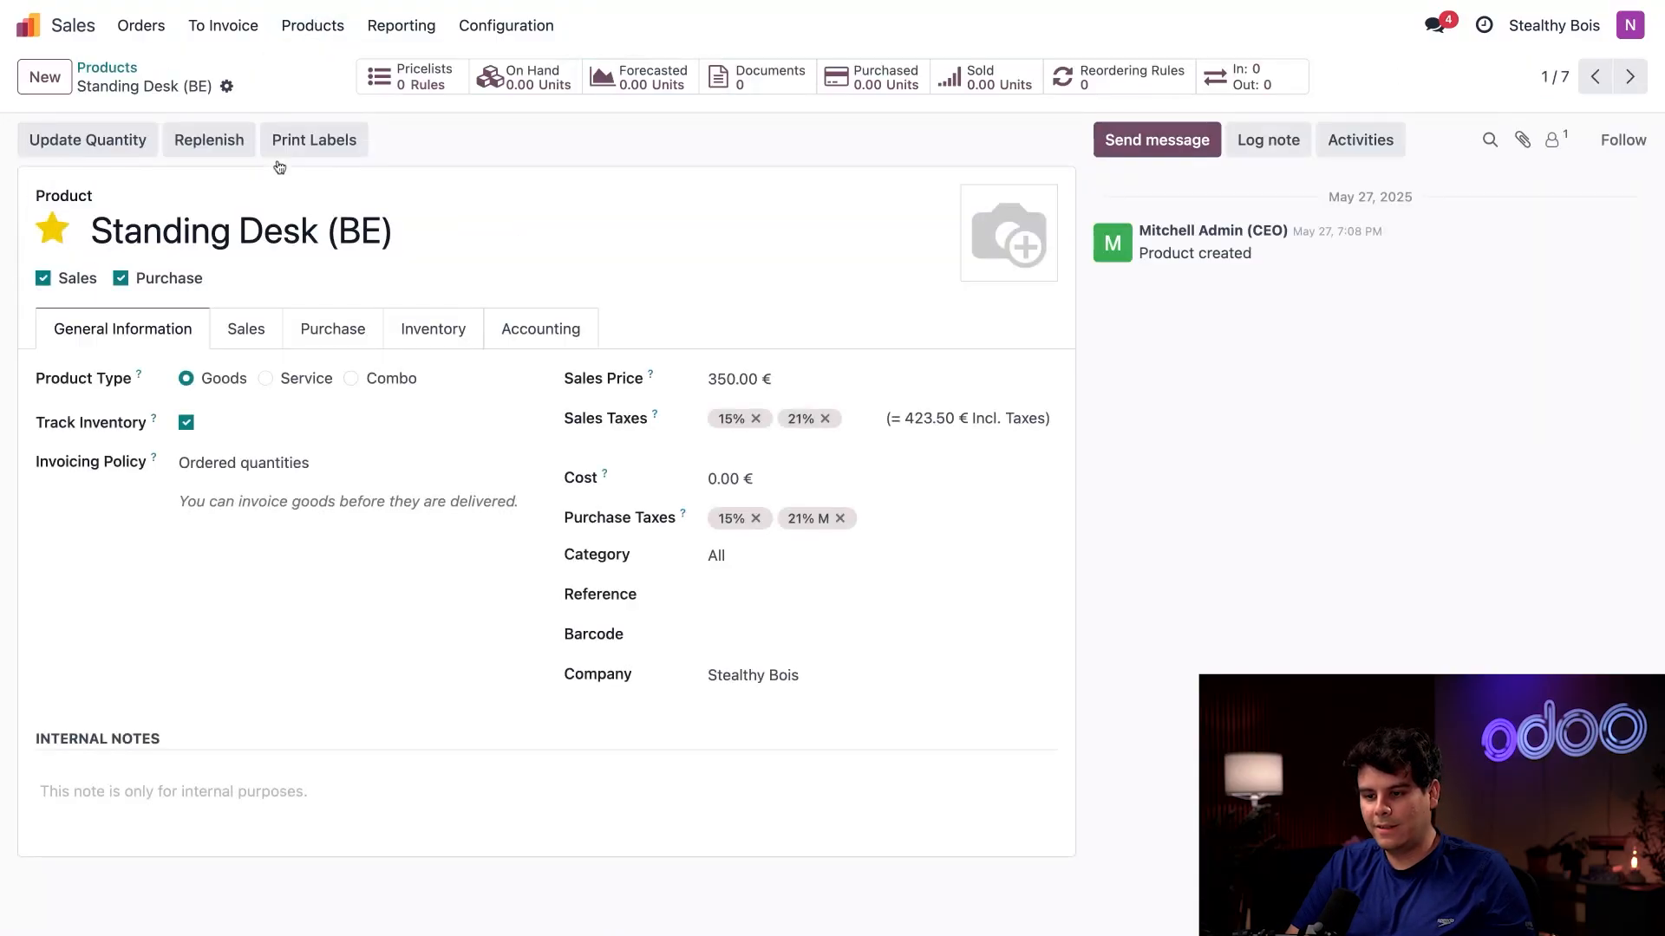
mouse_move(515, 212)
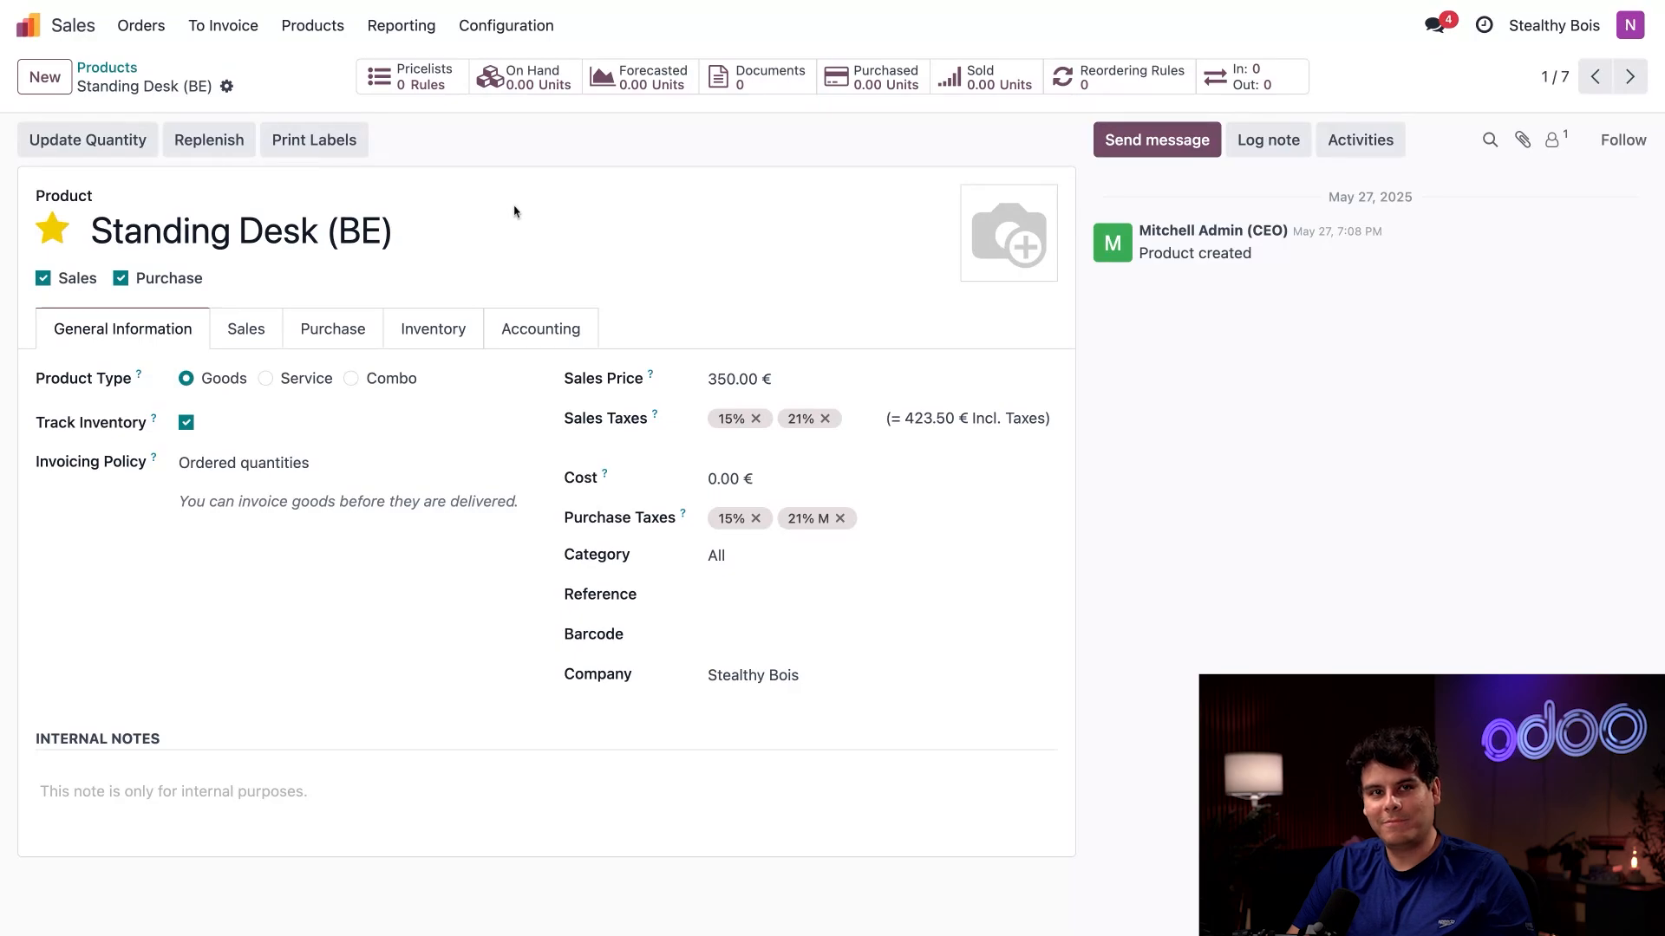